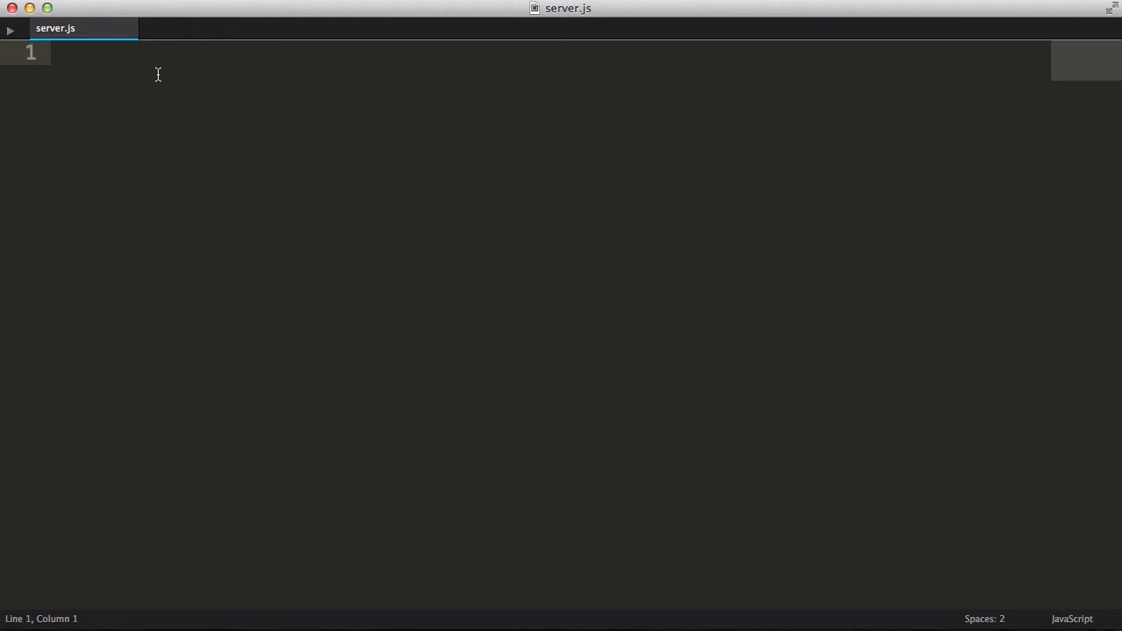
- Declare vars requiring express, async, ./weather, ./population and ./location in server.js
{"action": "type", "text": "var express = require('express'),"}
{"action": "type", "text": "weather = require('./weather'),"}
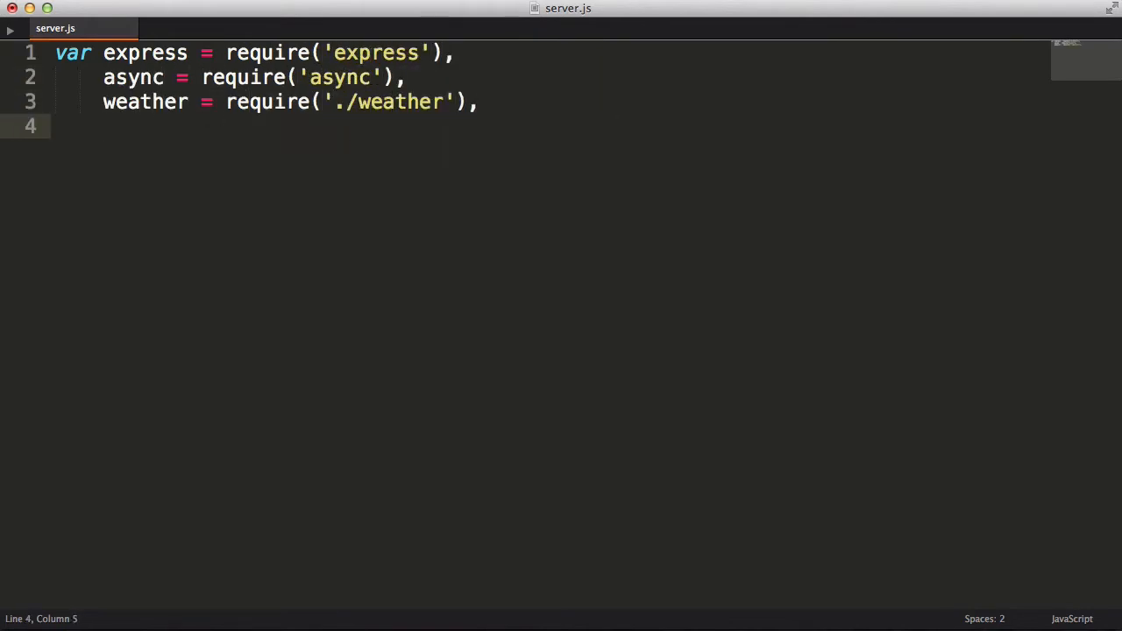
{"action": "type", "text": "population = require('./population'),"}
{"action": "type", "text": "location = require('./location');"}
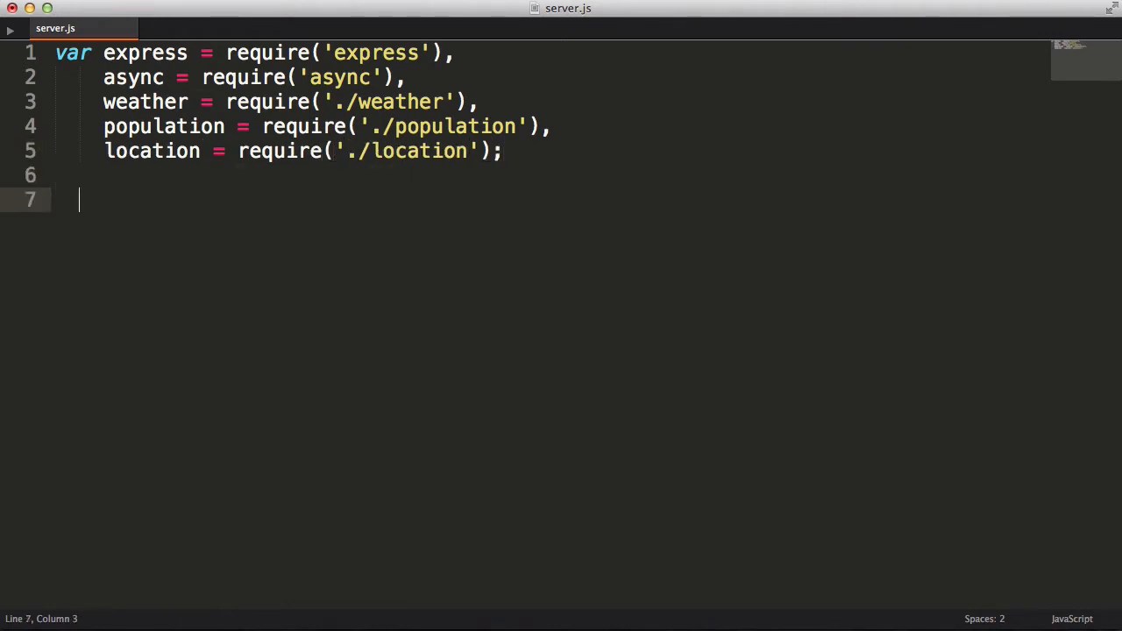
- Create the express app and an app.get('/:zipcode', function(req, res){ handler
{"action": "type", "text": "var app = express();"}
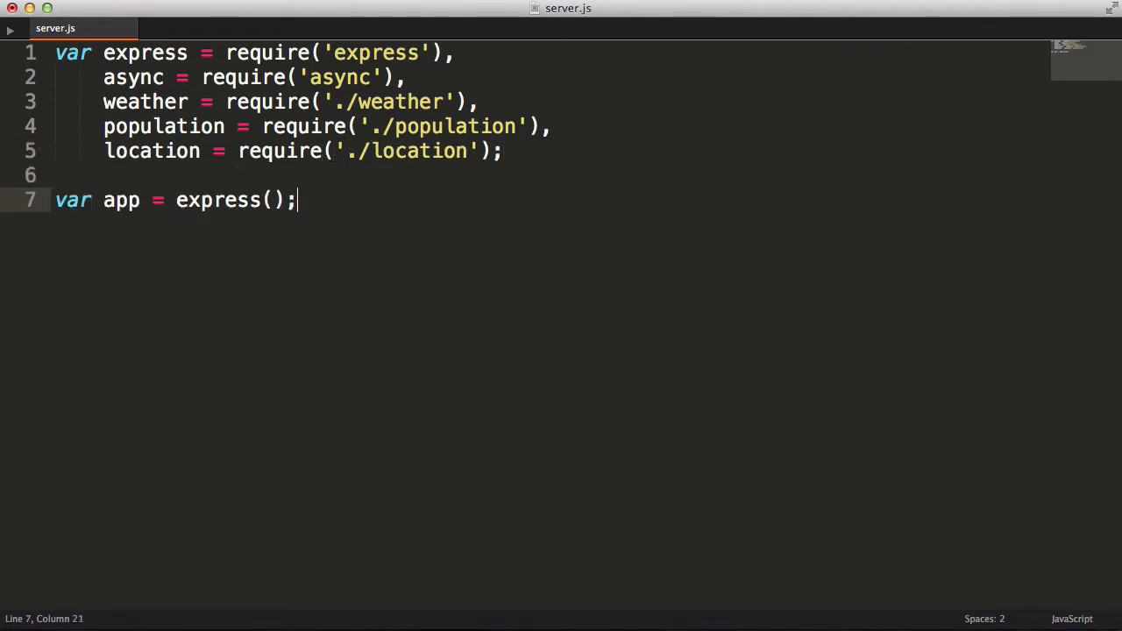
{"action": "type", "text": "app.get('/:zipcode', function("}
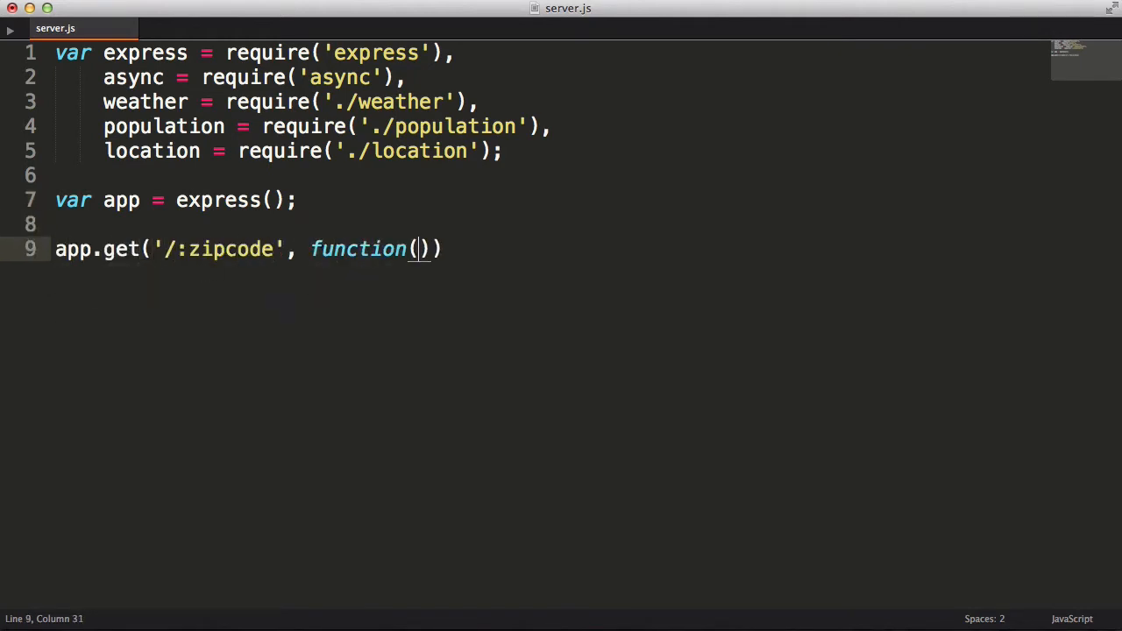
{"action": "type", "text": "req, res){"}
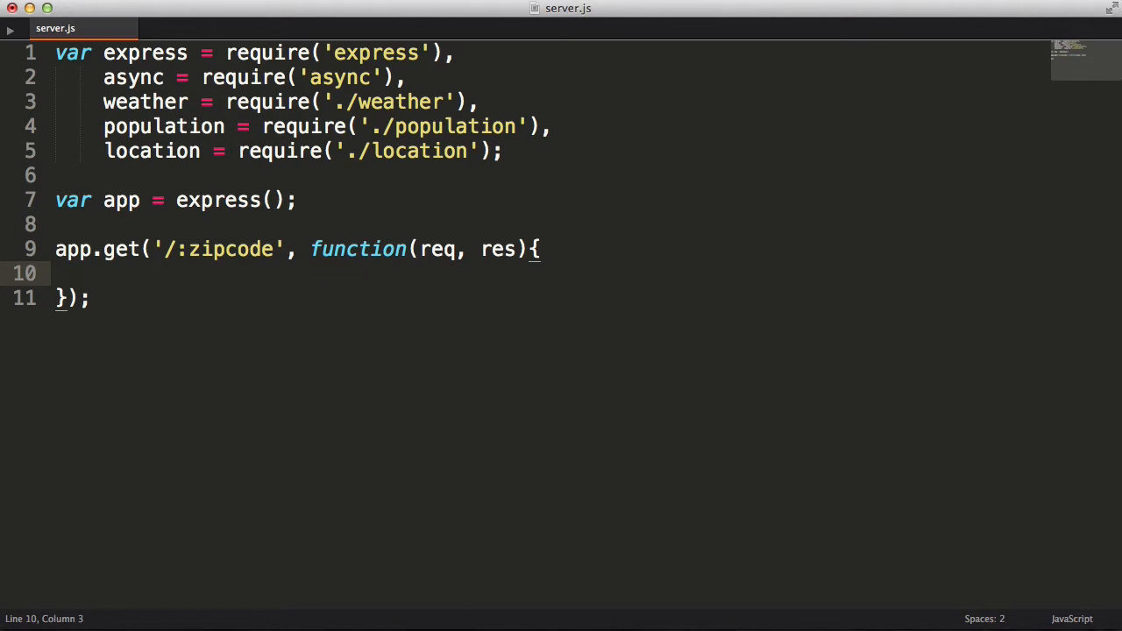
- Declare zipcode, city, state, temperature, people, info and read zipcode from req.params.zipcode
{"action": "type", "text": "var zipcode, city, state, temper"}
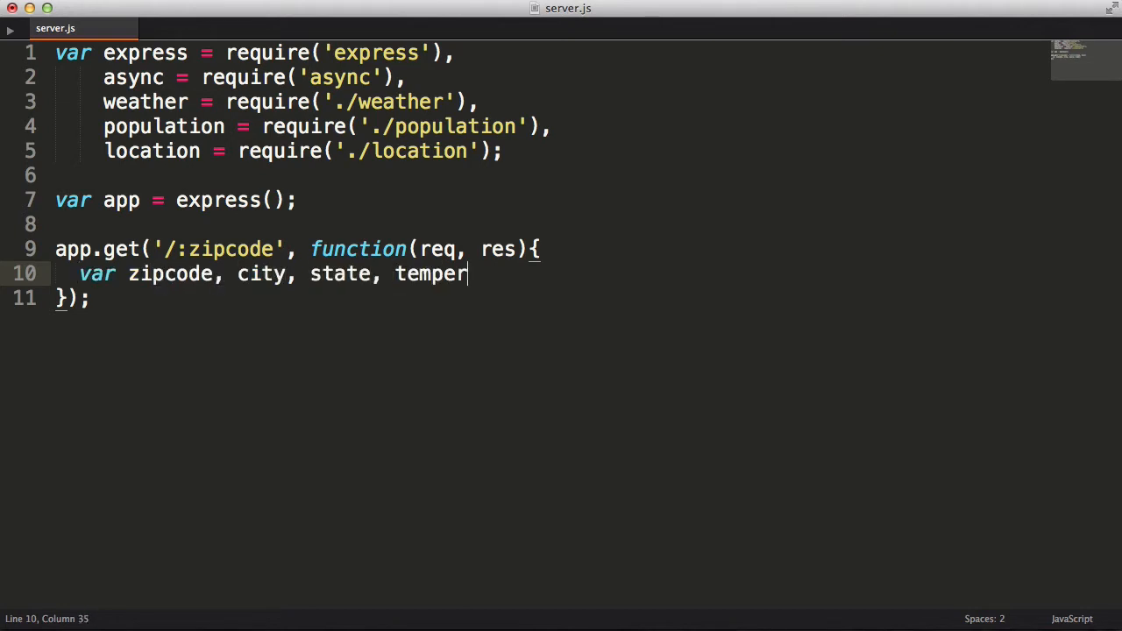
{"action": "type", "text": "ature, people, info;"}
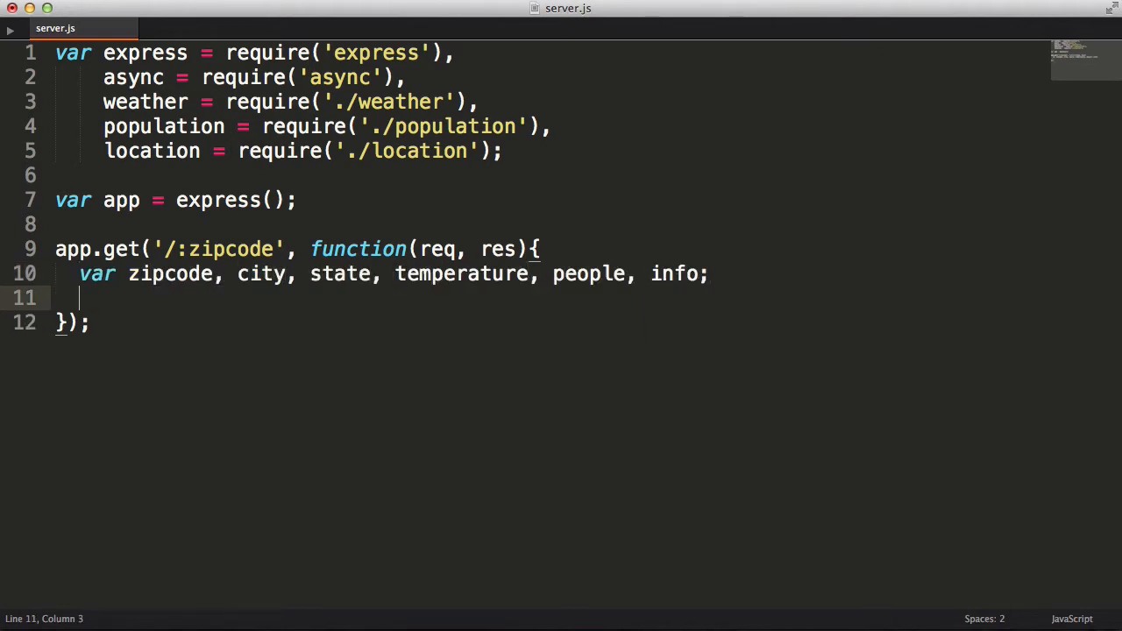
{"action": "type", "text": "zipcode = req"}
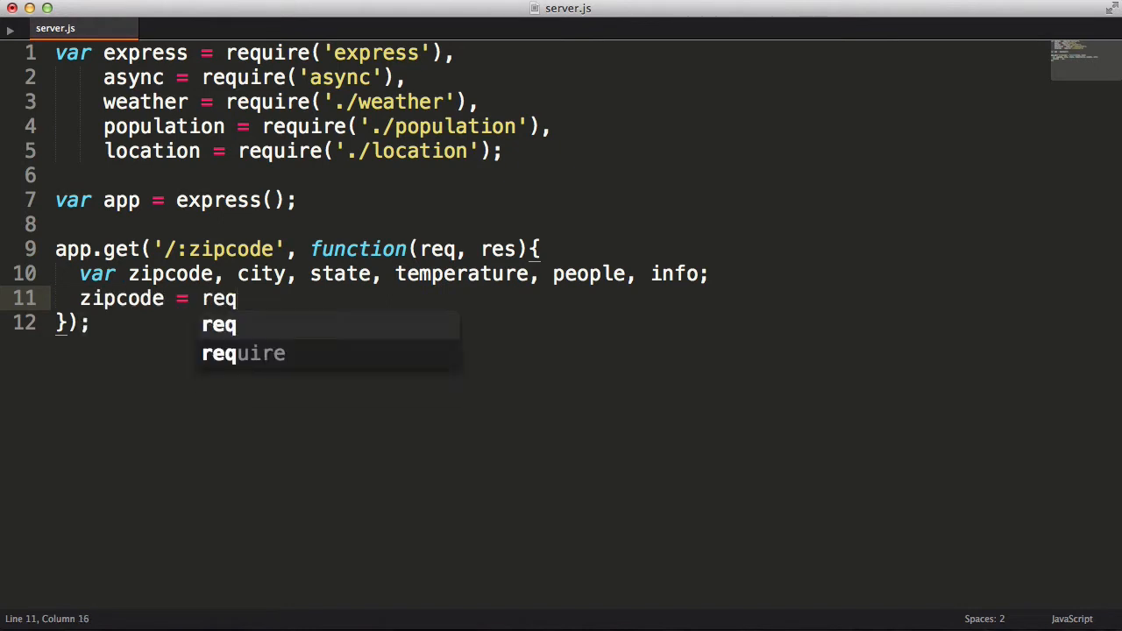
{"action": "type", "text": ".params.zipcode;"}
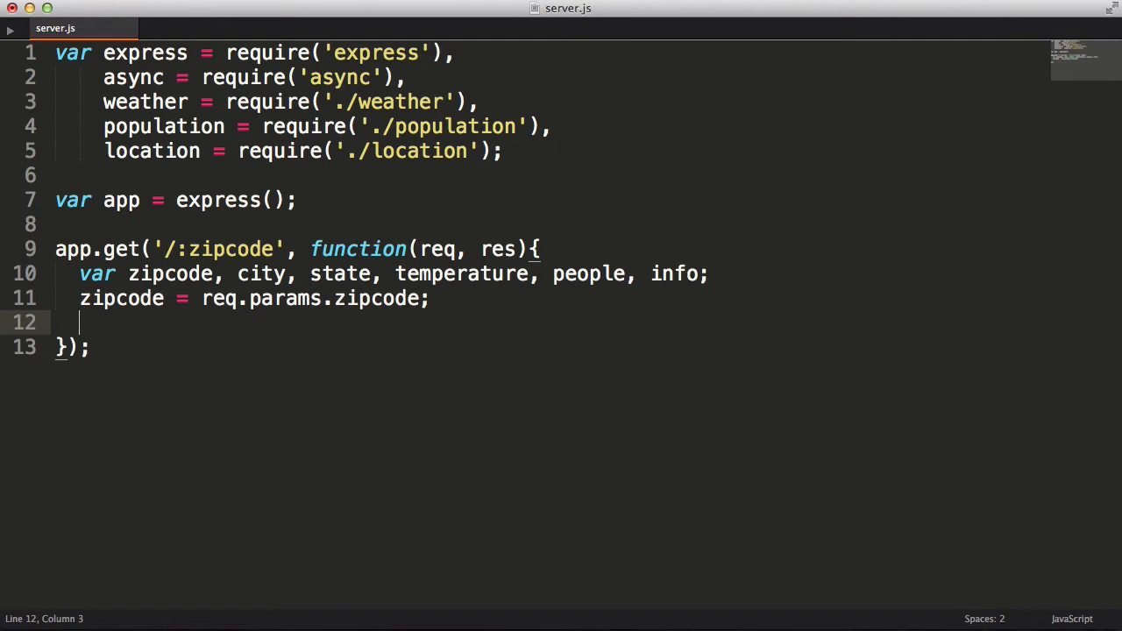
- Write async.parallel with tasks calling location.findLocationByZipcode and population.findPopulationByZipCode(zipcode, callBack)
{"action": "type", "text": "async.parallel("}
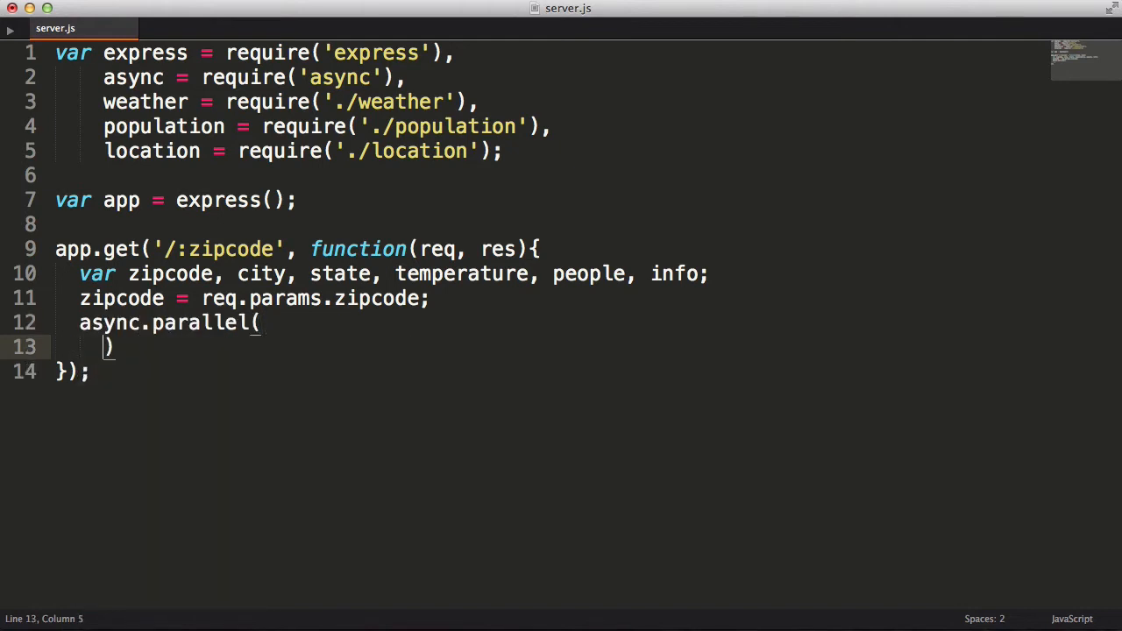
{"action": "type", "text": ";"}
{"action": "key", "text": "Enter"}
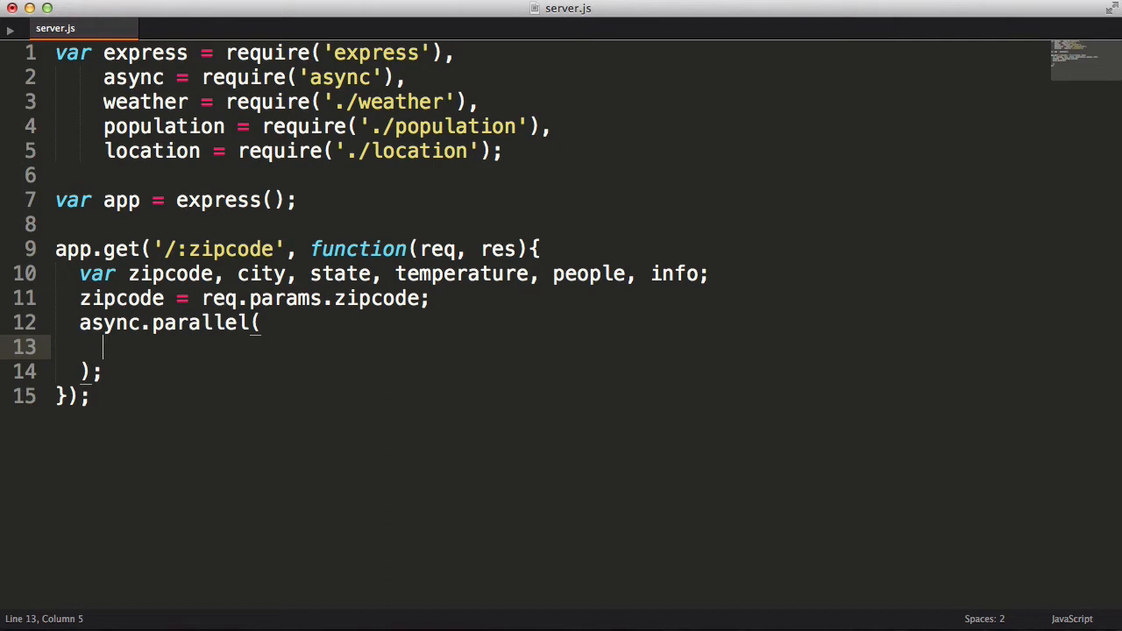
{"action": "type", "text": "[function(callBack){"}
{"action": "type", "text": "location.findLocationBy"}
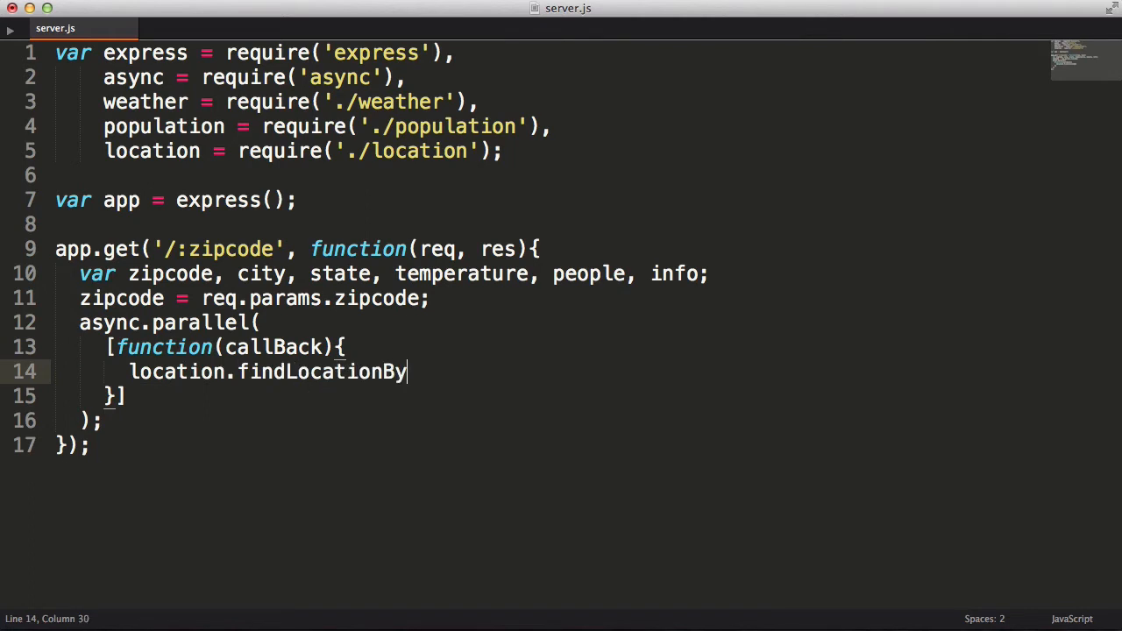
{"action": "type", "text": "Zipcode(zipcode, callBack)"}
{"action": "type", "text": "population.findPopulationByZipCode(zipcode, callBack"}
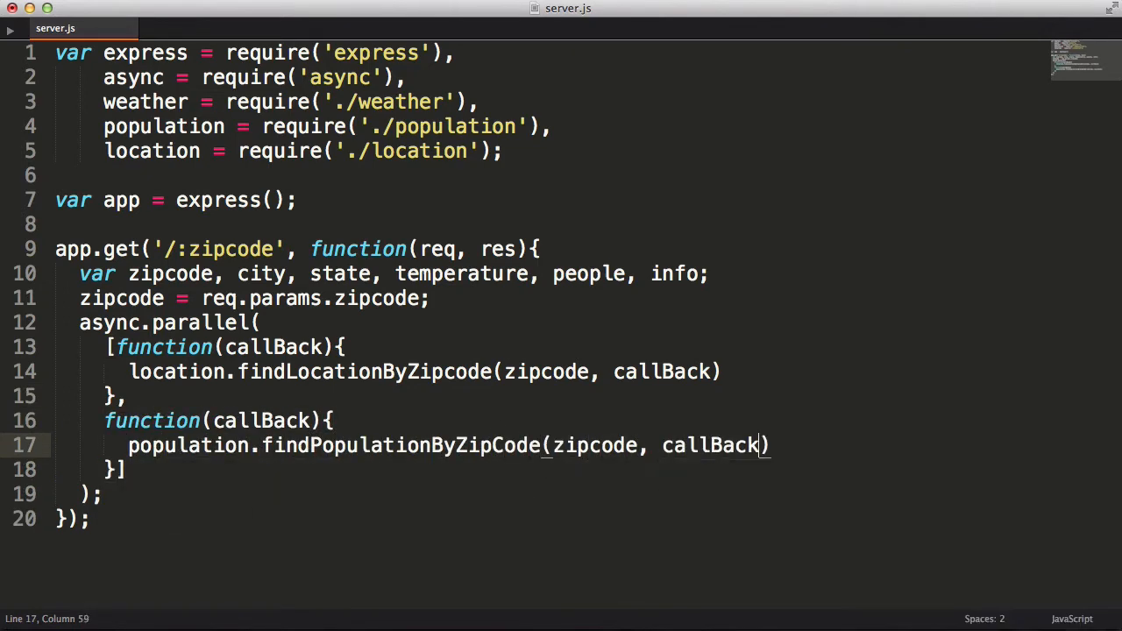
{"action": "type", "text": ";"}
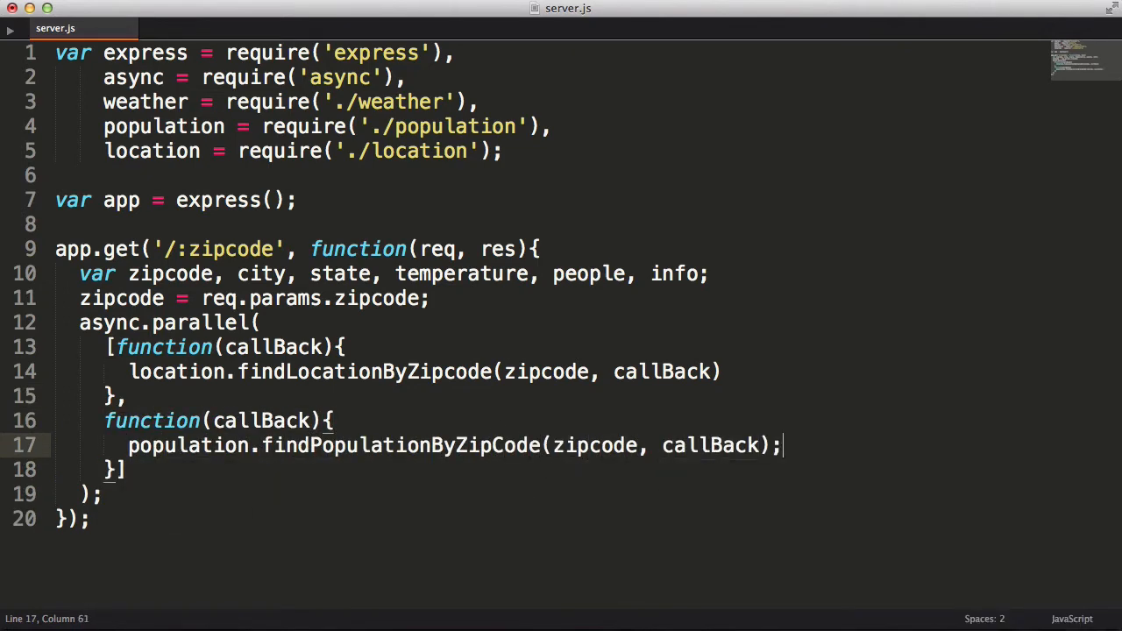
- Write function(err, results) sending status 500 'Ouch, we had a problem!' on err, then start the else branch
{"action": "type", "text": "function(err, result)"}
{"action": "type", "text": "res.status(500"}
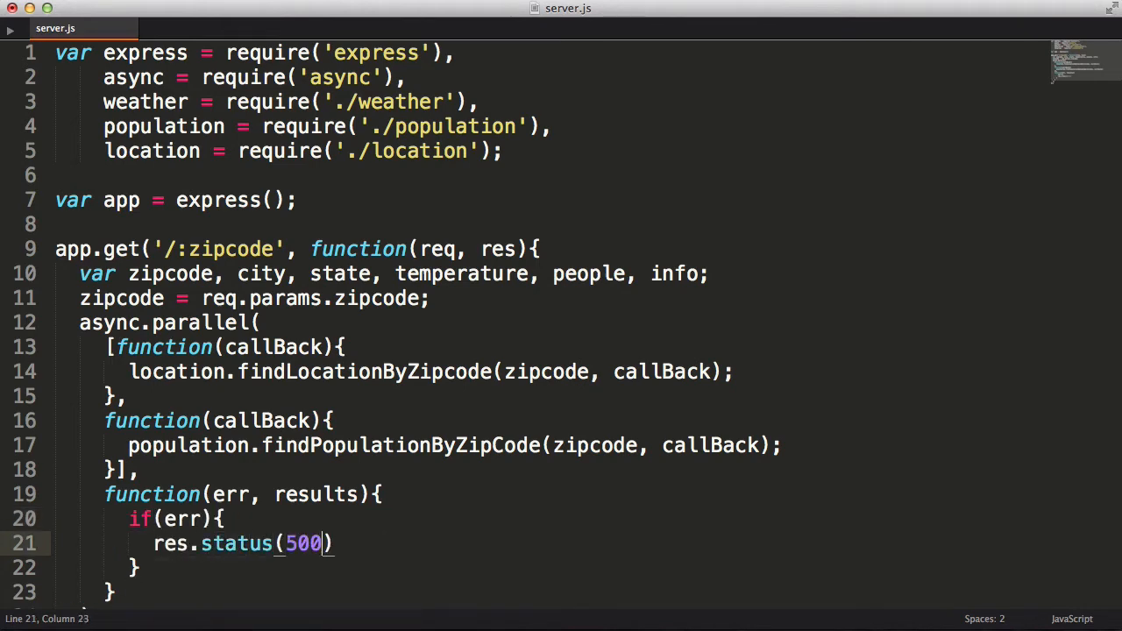
{"action": "type", "text": ".send('Ouch, we had a problem!');"}
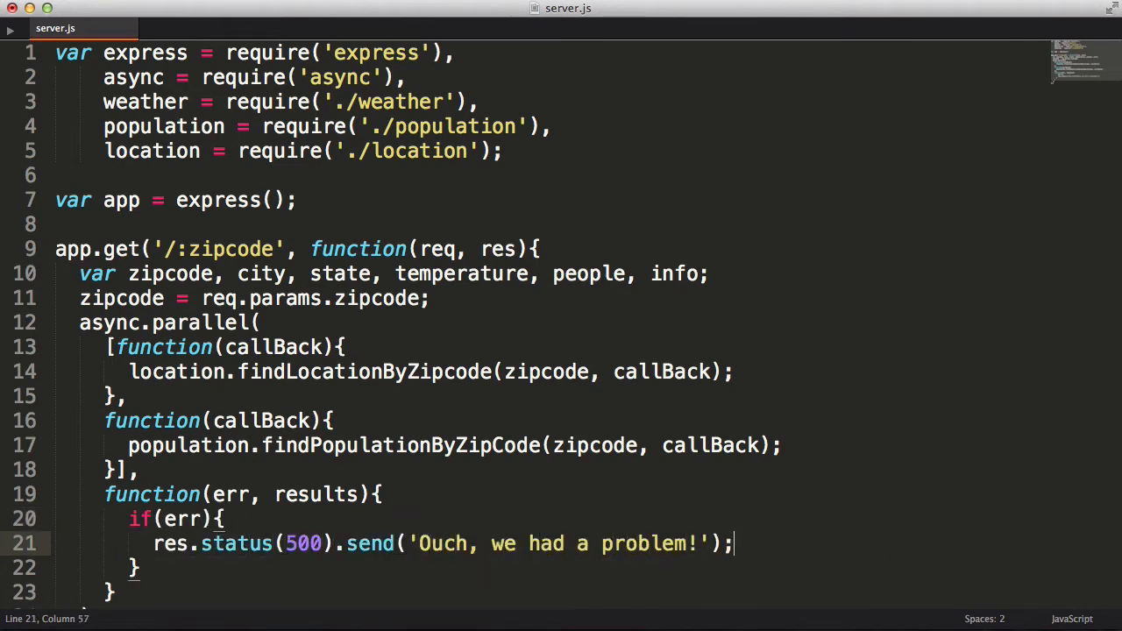
{"action": "type", "text": "else{"}
{"action": "type", "text": "foundPopulation = results["}
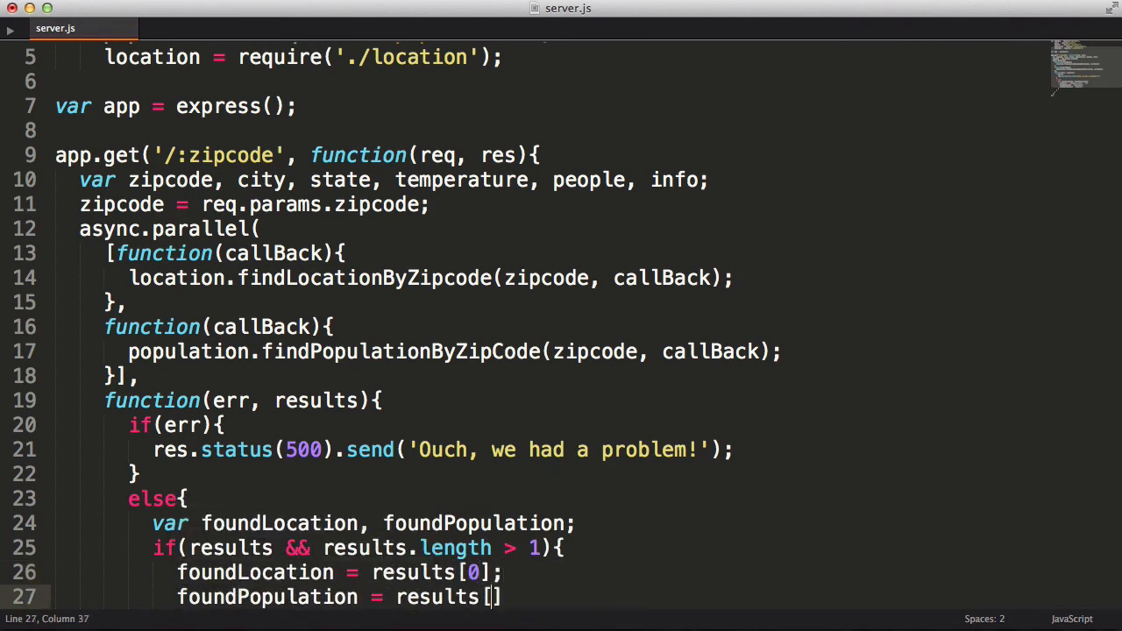
- Assign results[0]/[1], send a 500 error if missing, else call weather.getTemperatureByLatLong with foundLocation latitude and longitude
{"action": "type", "text": "1];"}
{"action": "type", "text": "res.status(500"}
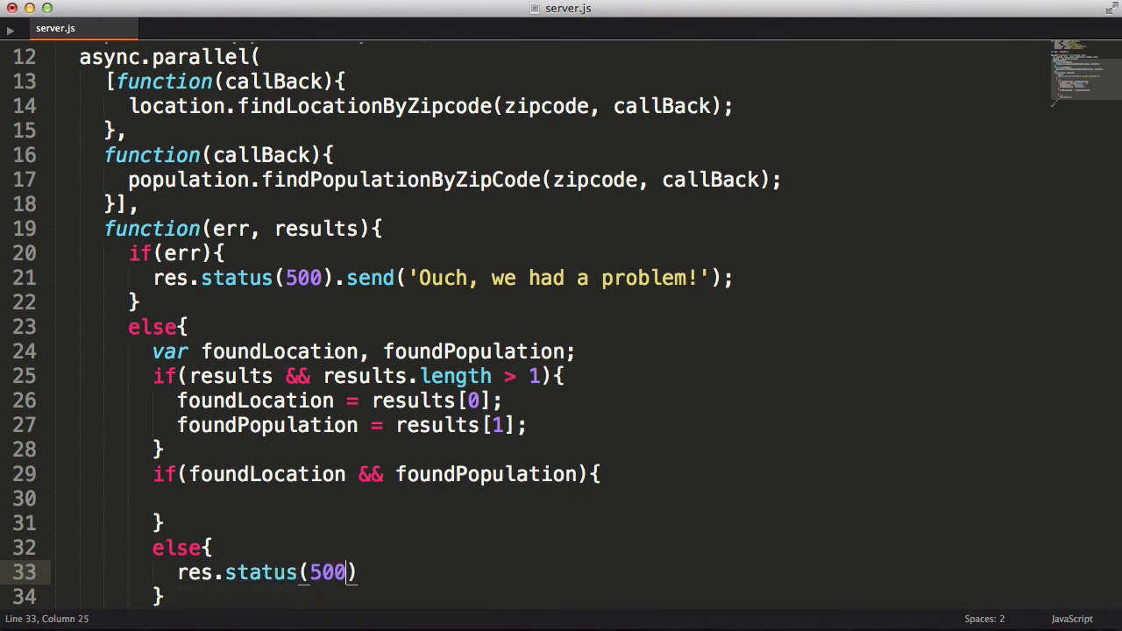
{"action": "type", "text": ".send('Ouch, we had a pr'"}
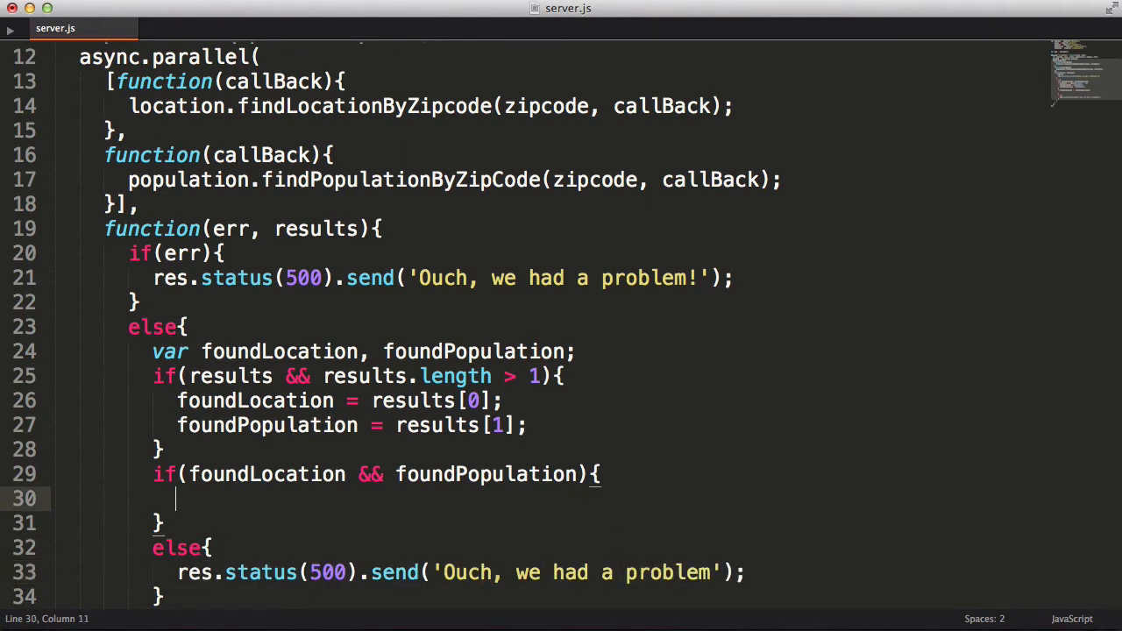
{"action": "type", "text": "weather.getTemperatureByLatLong(foundLocation.lat"}
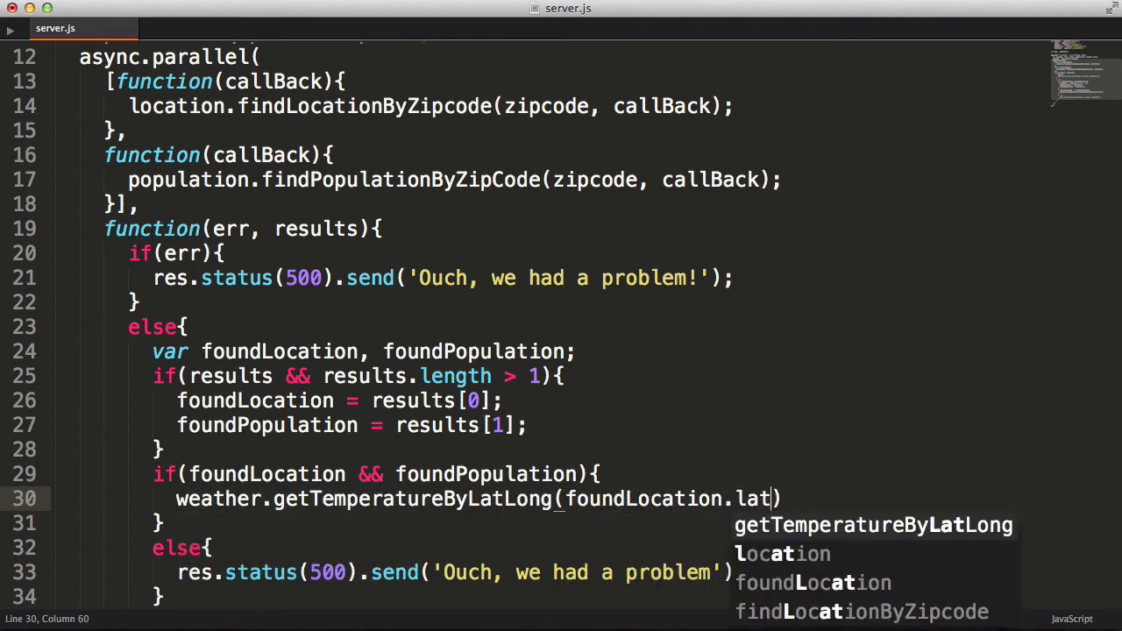
{"action": "type", "text": "itude, foundLocation.longitude"}
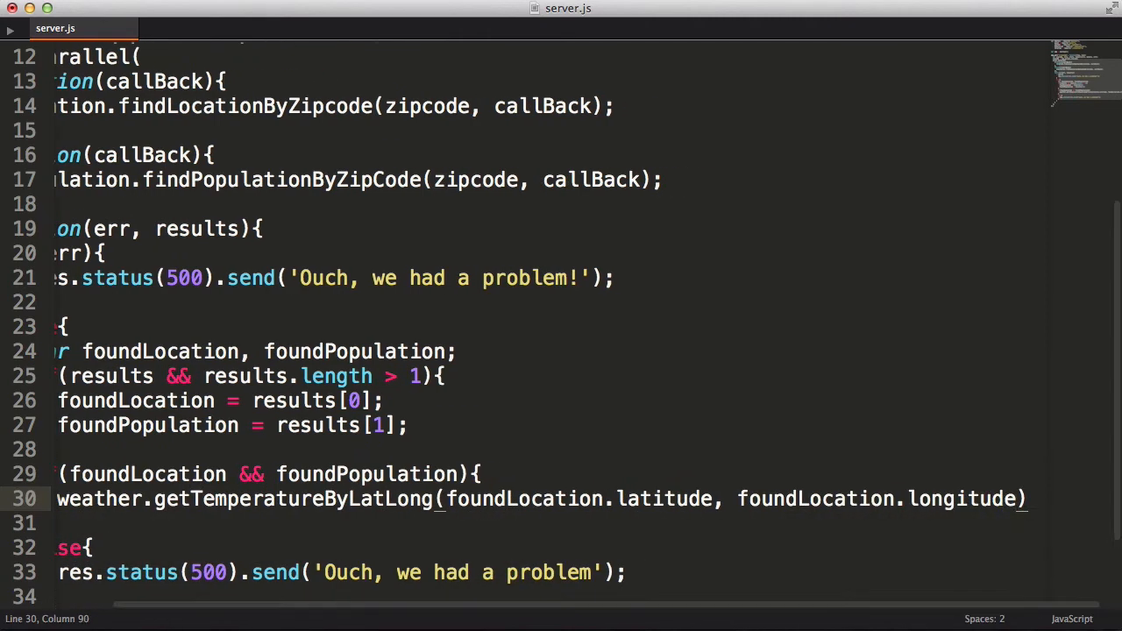
{"action": "mouse_move", "coordinate": [595, 478]}
{"action": "type", "text": "function(err, foundTemperature){"}
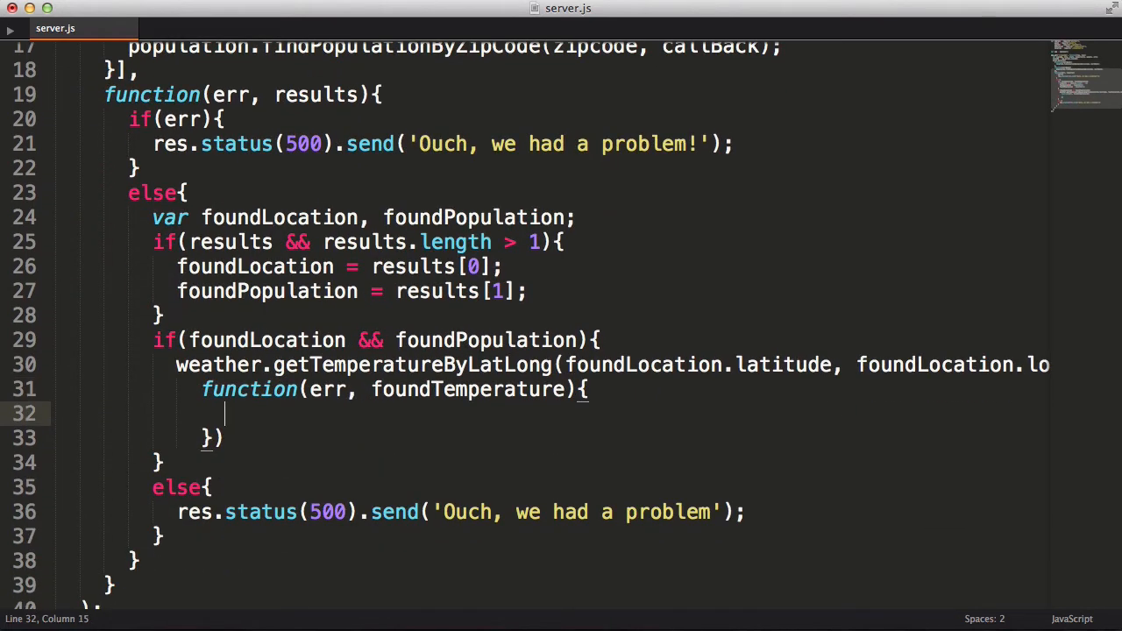
- In the weather callback, send 500 on err; if foundTemperature, assign city, state, temperature and people
{"action": "type", "text": "if(err){"}
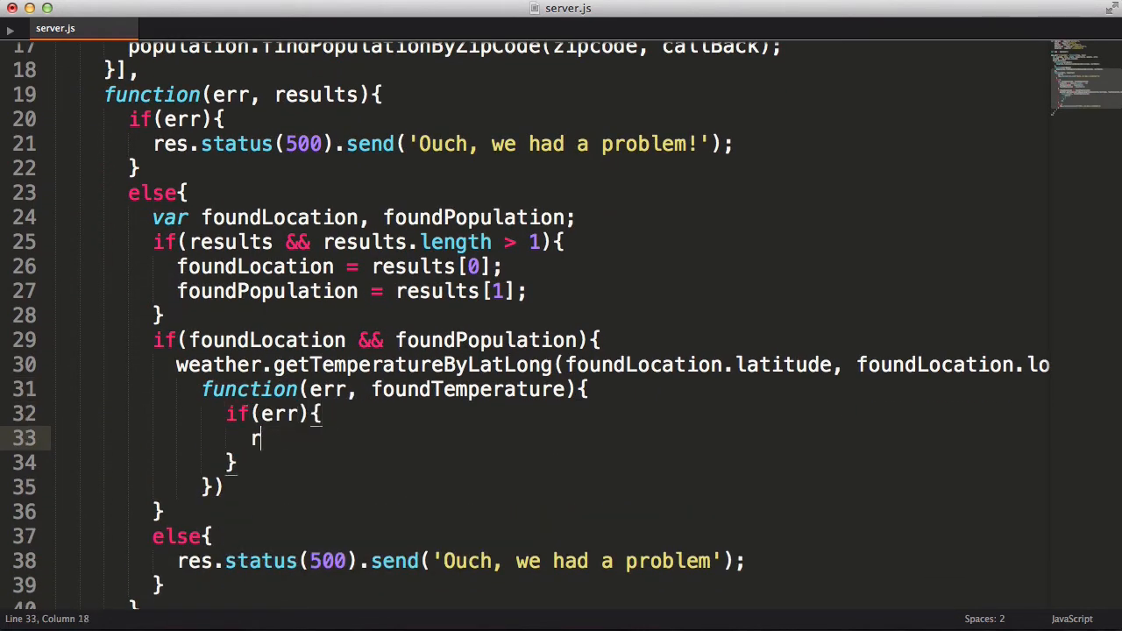
{"action": "type", "text": "res.status(500).send('Ouch, we had ')"}
{"action": "type", "text": "else{"}
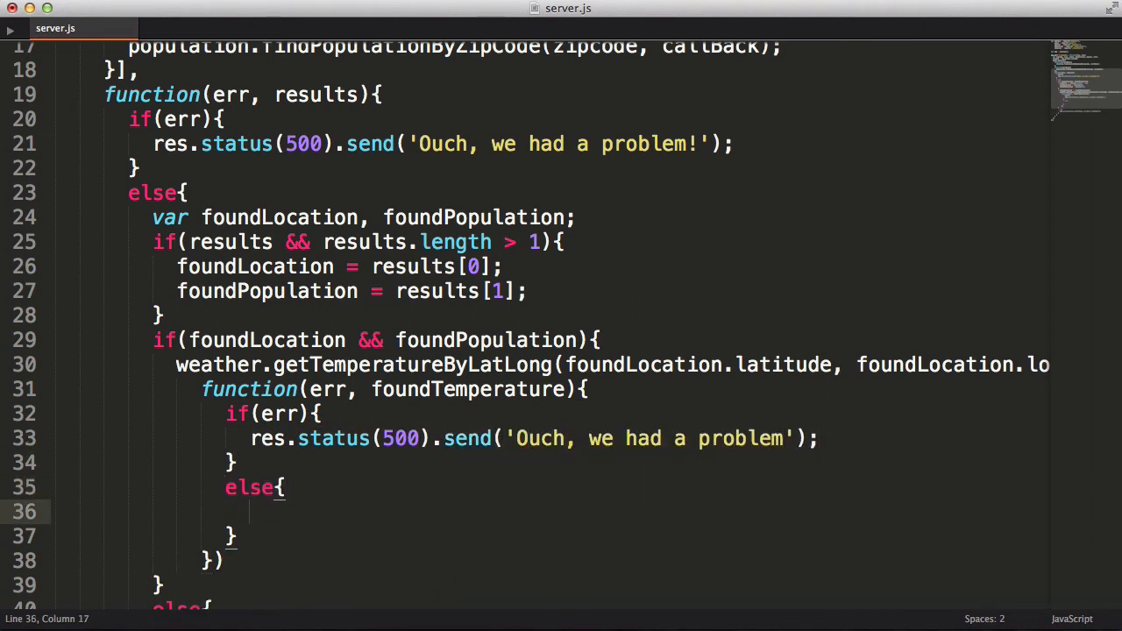
{"action": "type", "text": "if(foundTemperature){"}
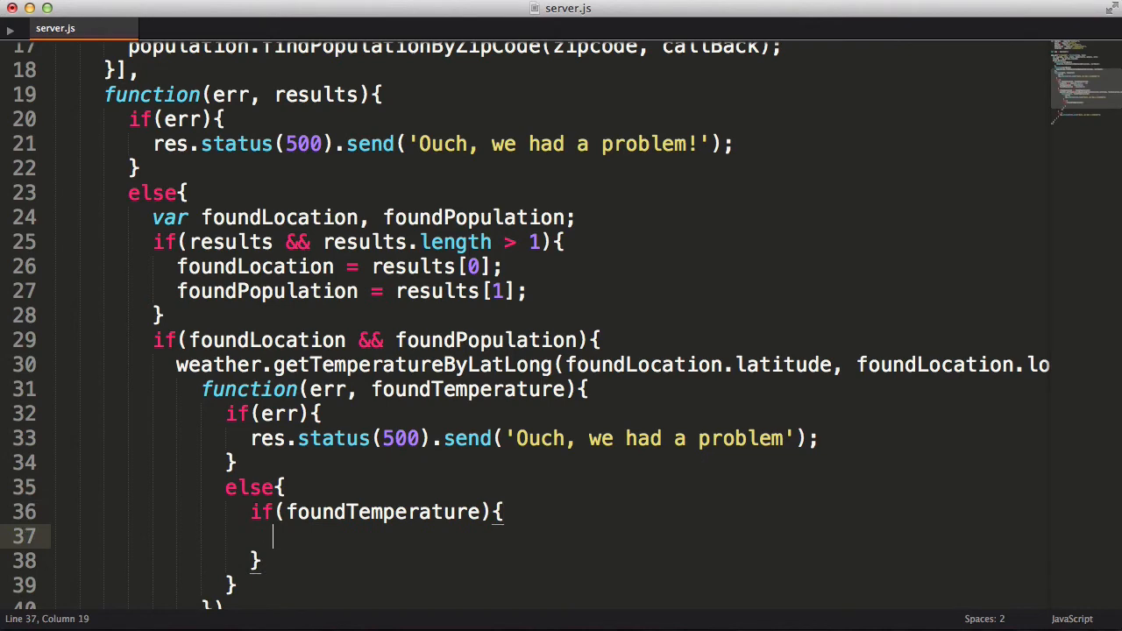
{"action": "type", "text": "city = foundLocation.city;"}
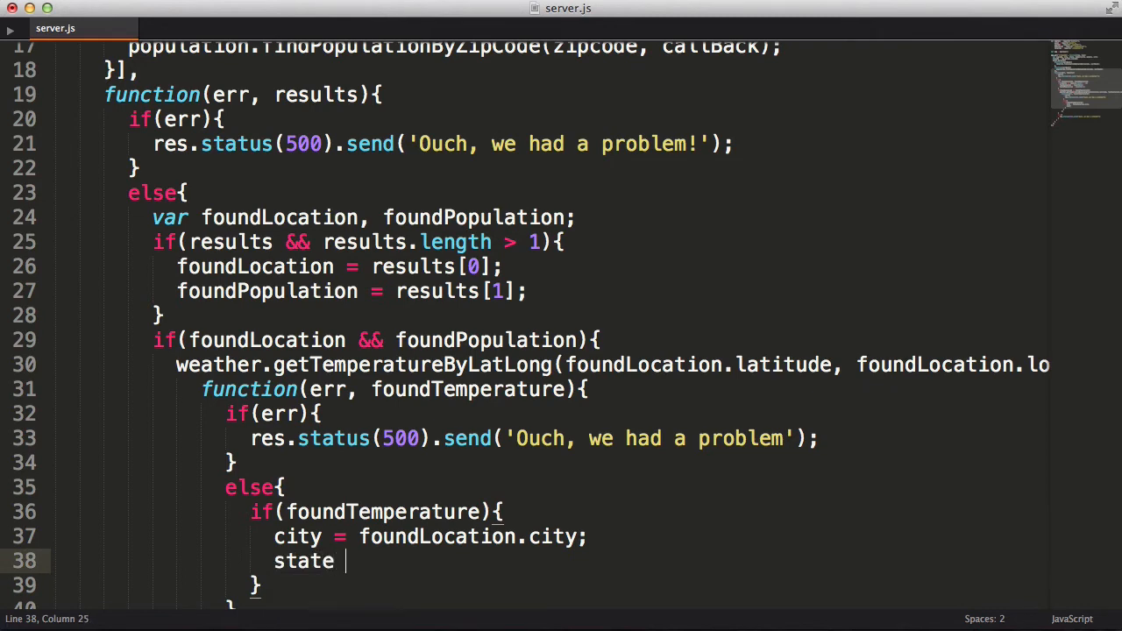
{"action": "type", "text": "temperature = foudnT"}
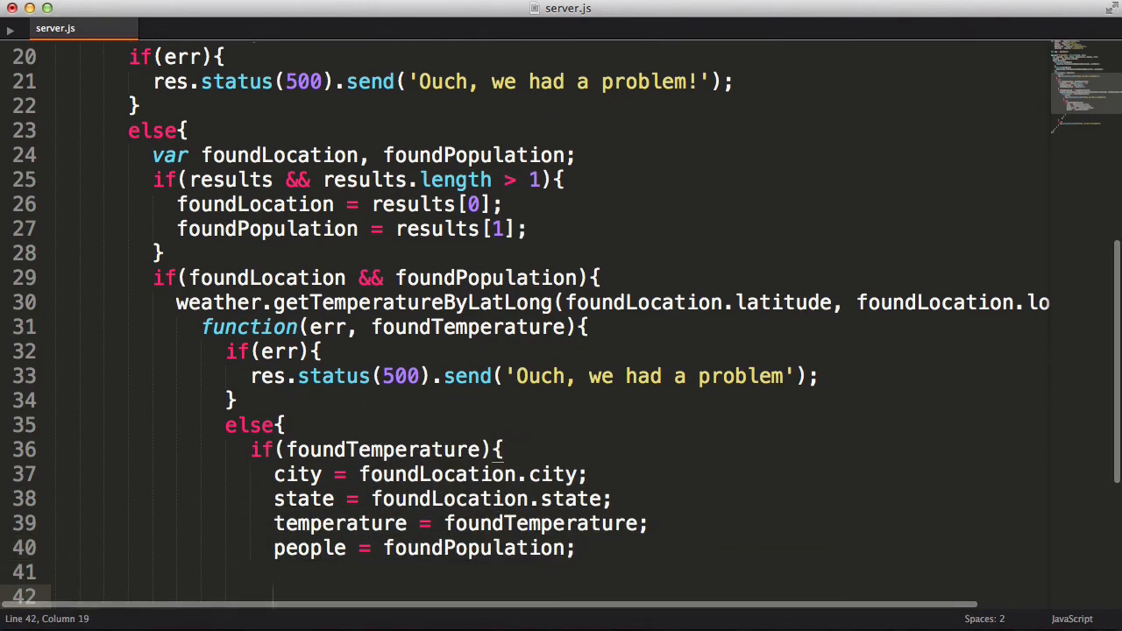
- Build info as 'Location: ' + city with Temperature and Population, send it, else send 500 'Ouch, we had a problem'
{"action": "type", "text": "info = 'Location: ' + city + ', ' + state;"}
{"action": "type", "text": "info +="}
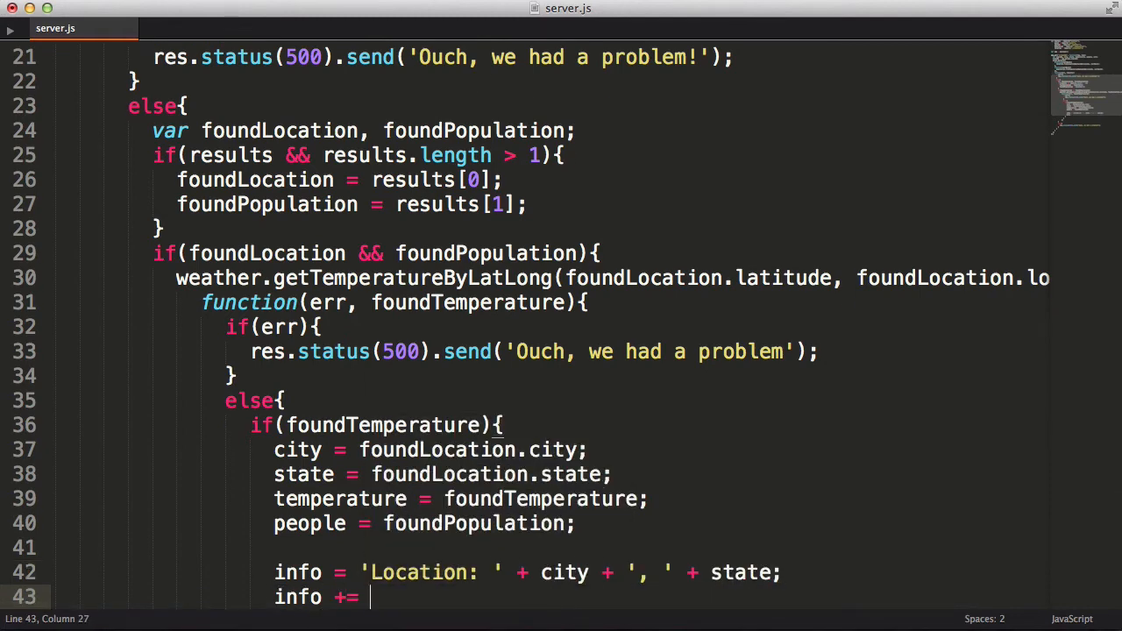
{"action": "type", "text": "'Temperature: ' + temperature + ' F';"}
{"action": "type", "text": "res.status(500"}
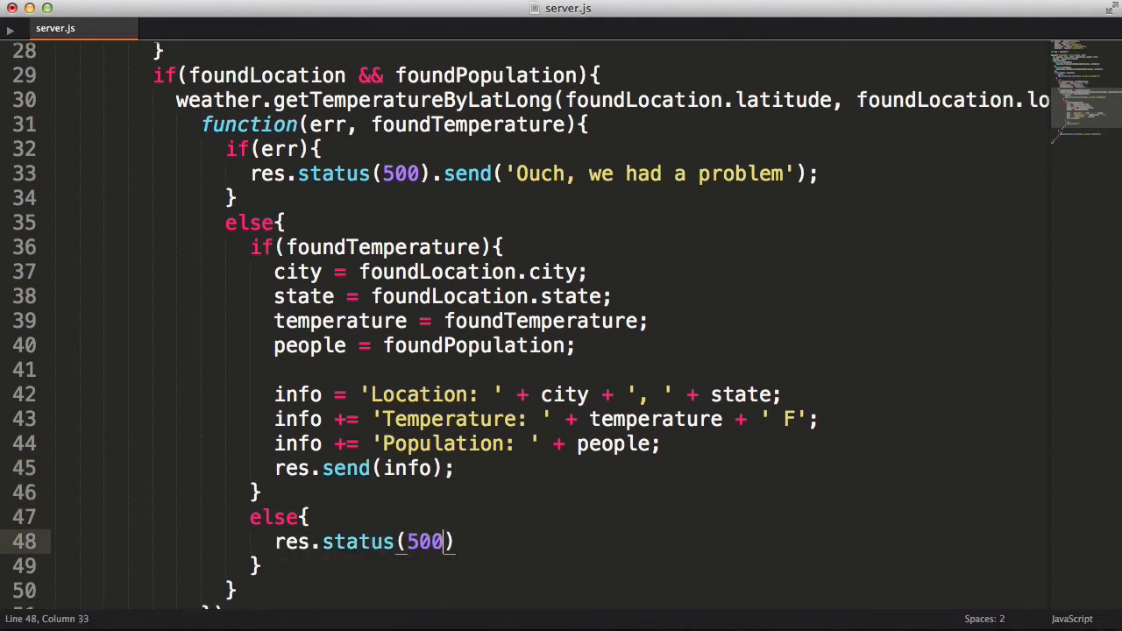
{"action": "type", "text": ".send('Ouch, we had a problem');"}
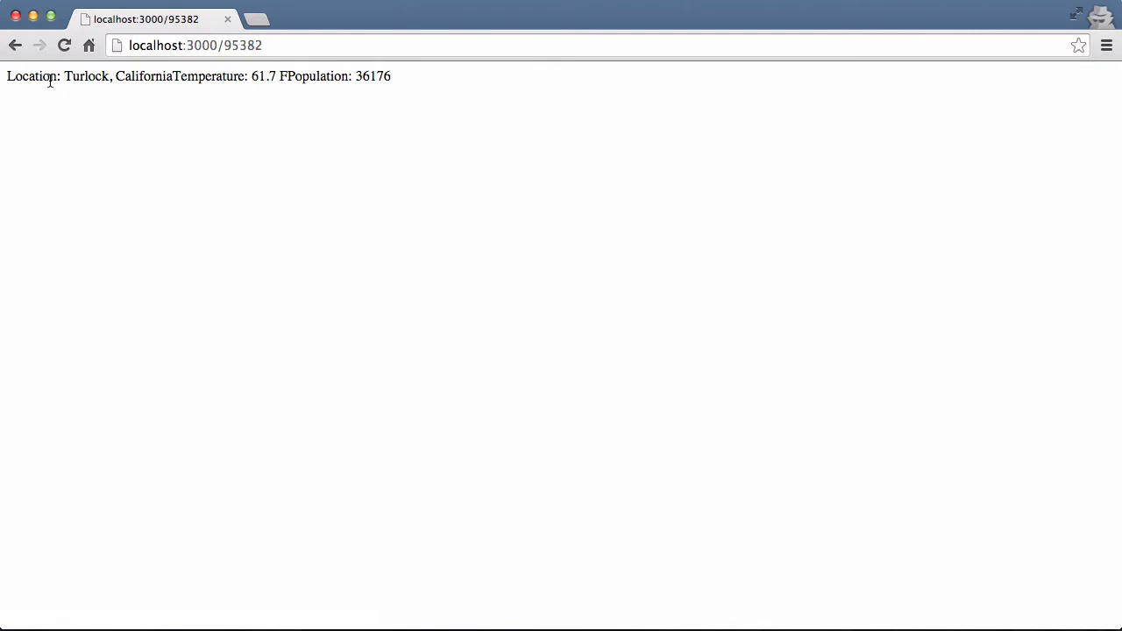
- After checking localhost:3000/95382 in Chrome, switch back to the editor
{"action": "key", "text": "cmd+tab"}
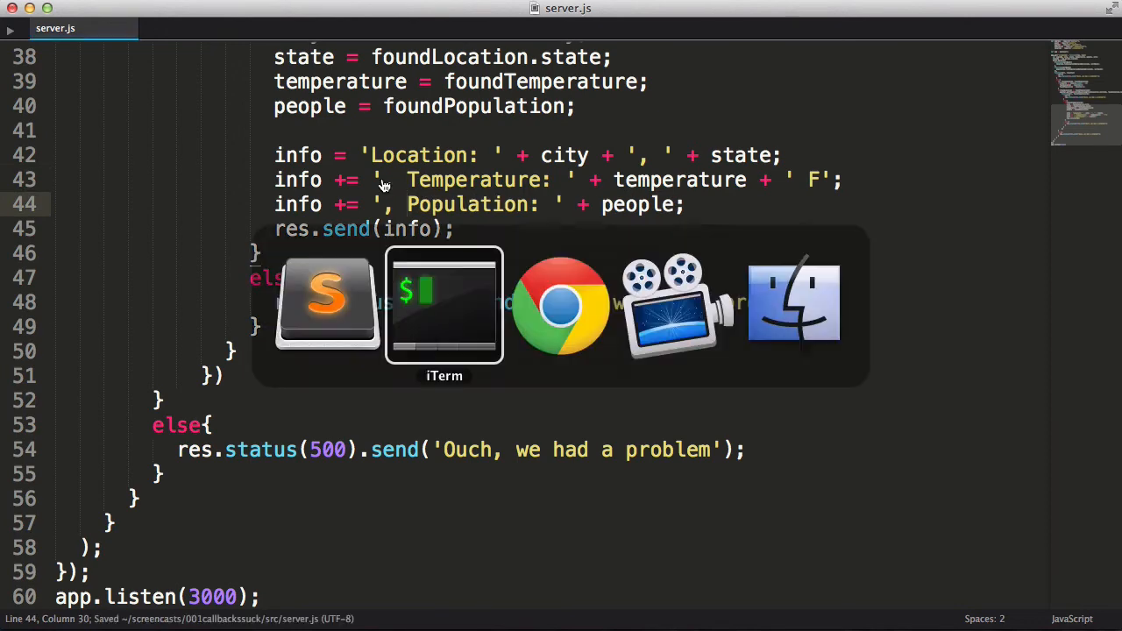
{"action": "left_click", "coordinate": [444, 305]}
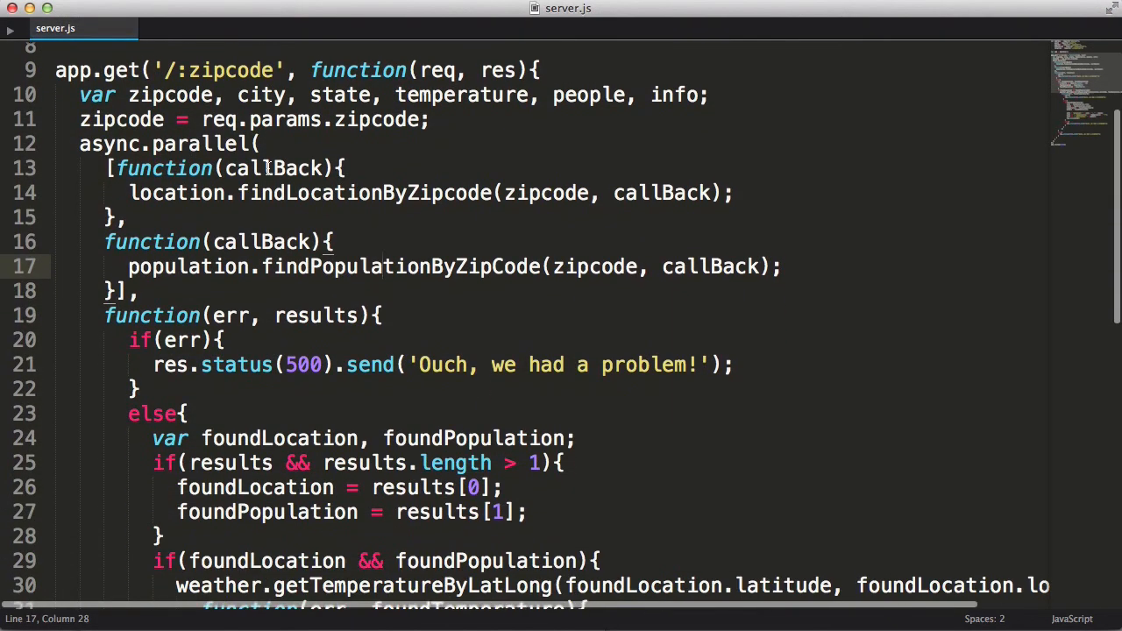
{"action": "scroll", "scroll_direction": "down", "scroll_amount": 3}
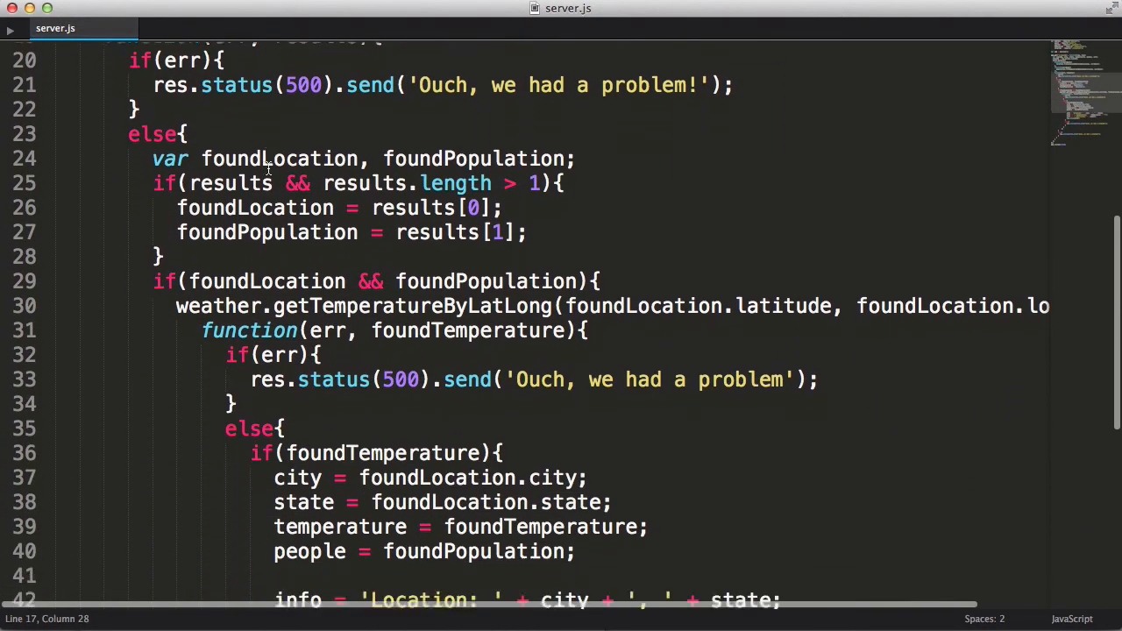
{"action": "scroll", "scroll_direction": "down", "scroll_amount": 3}
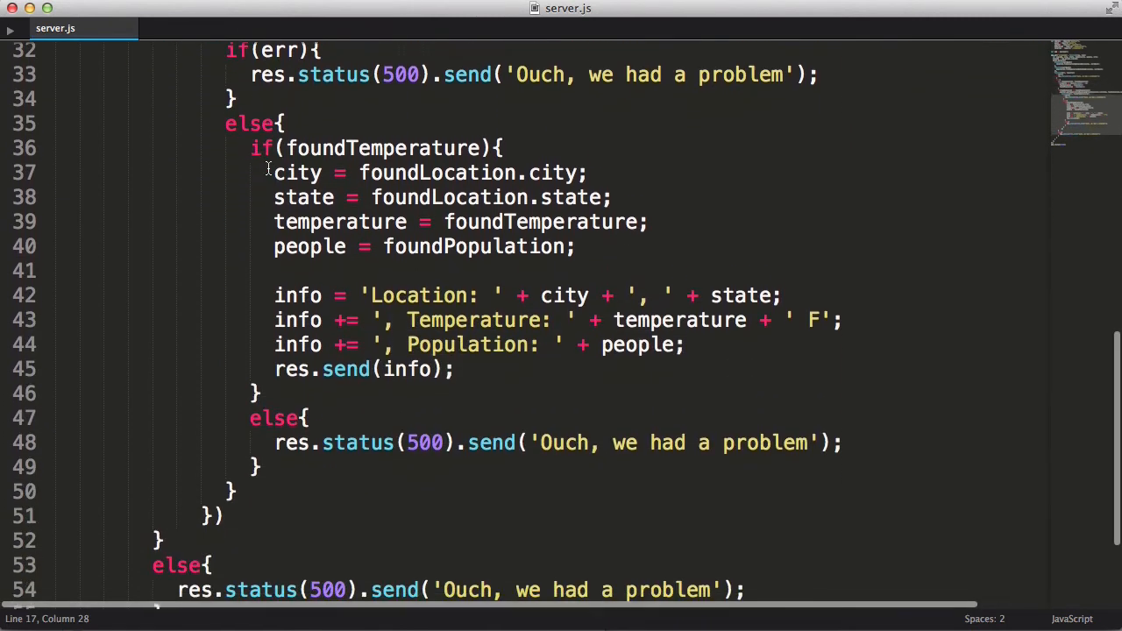
{"action": "scroll", "scroll_direction": "down", "scroll_amount": 3}
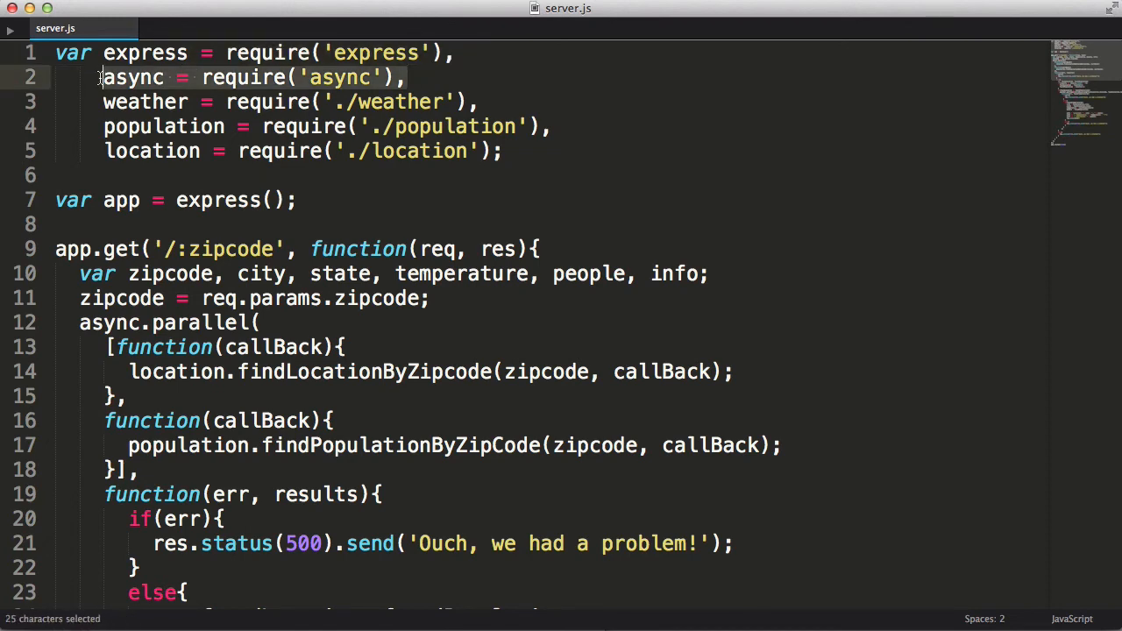
- Require co instead of async and wrap the route body in an immediately invoked co(function *(){ })()
{"action": "type", "text": "co = require('co'),"}
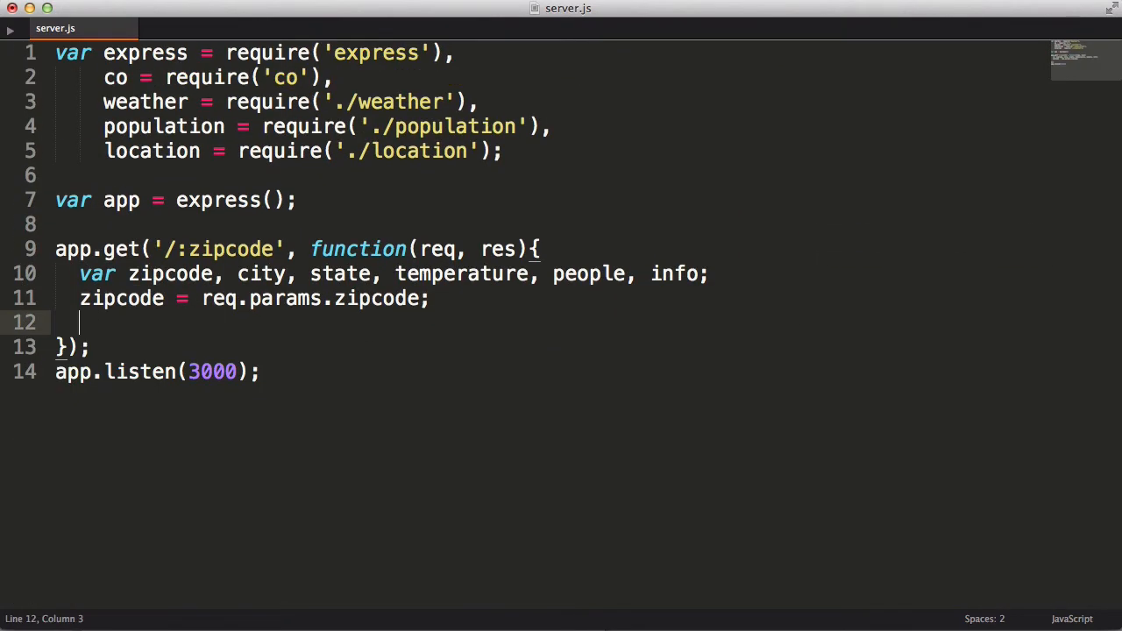
{"action": "type", "text": "co("}
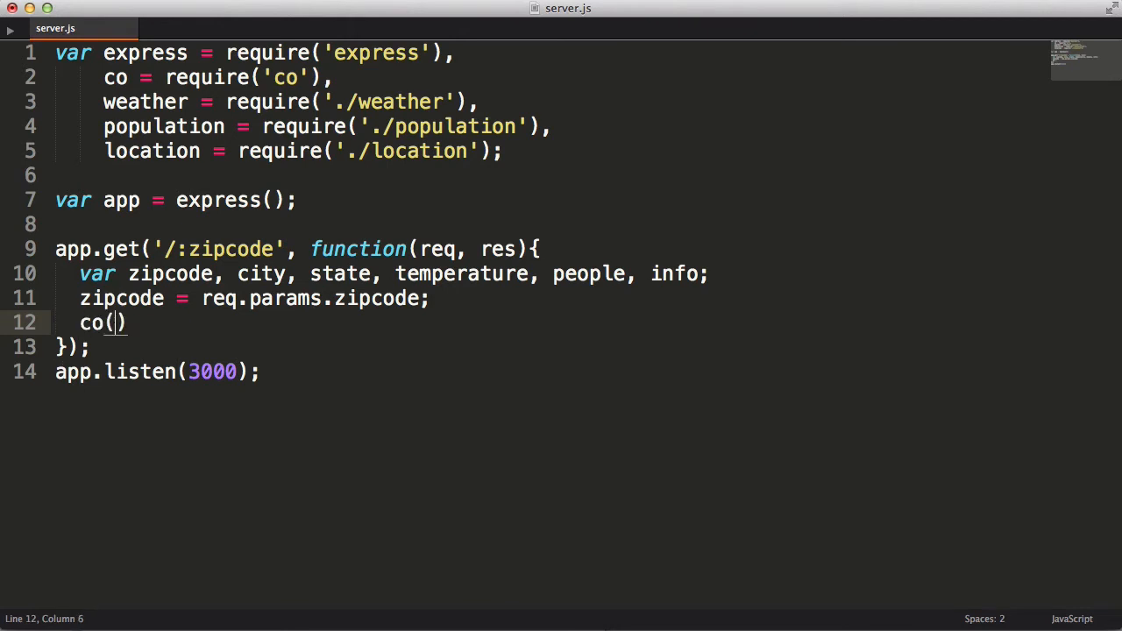
{"action": "type", "text": "function *()"}
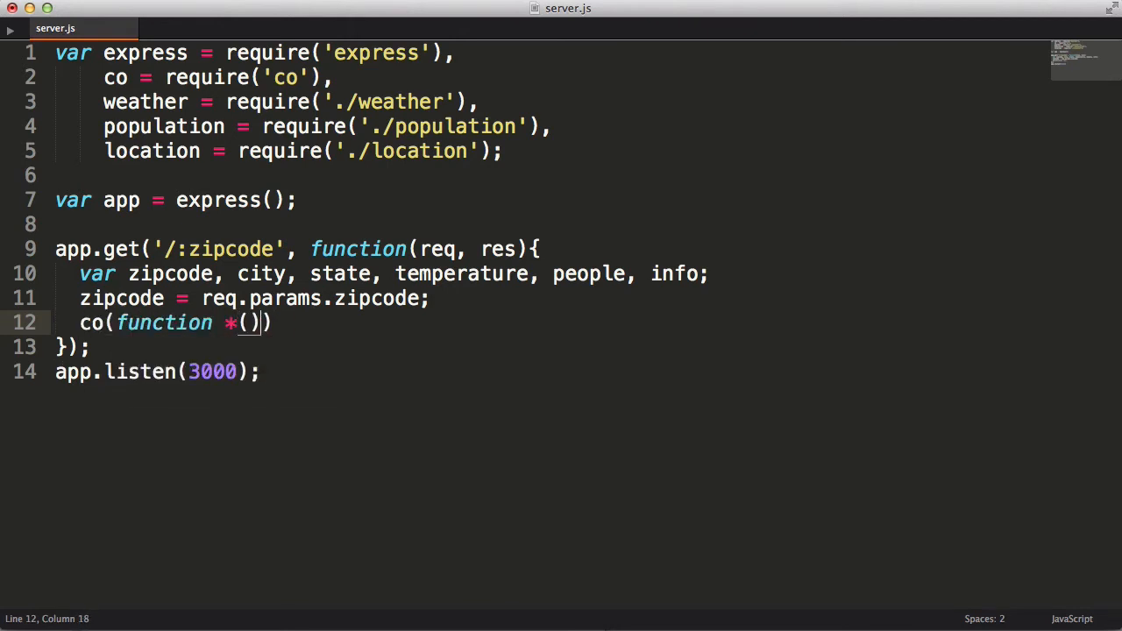
{"action": "type", "text": "{"}
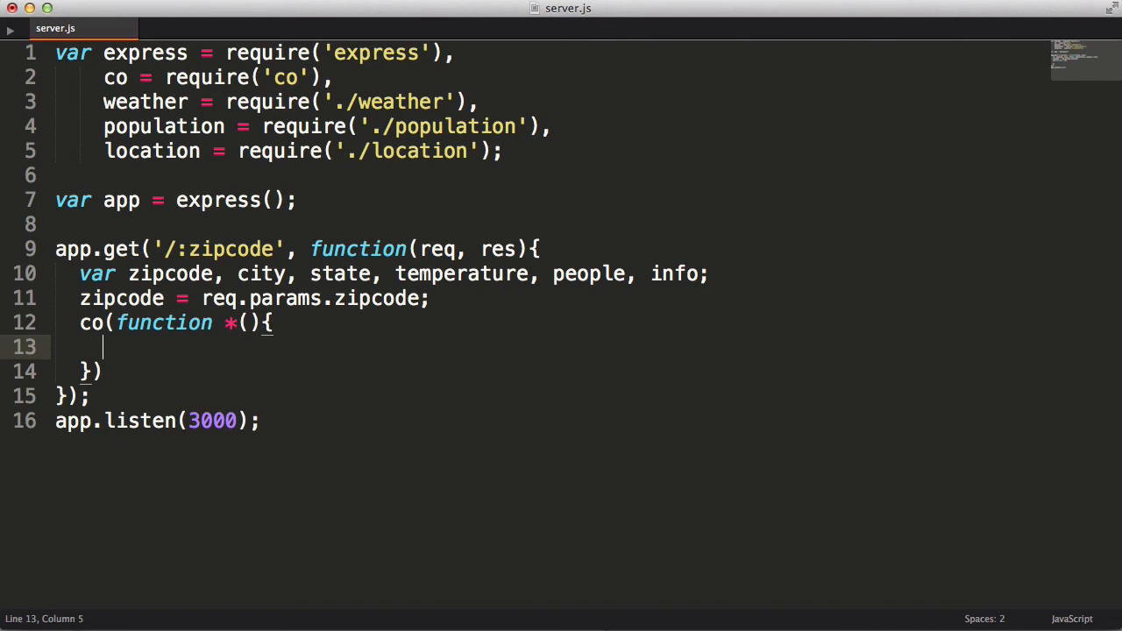
{"action": "type", "text": "();"}
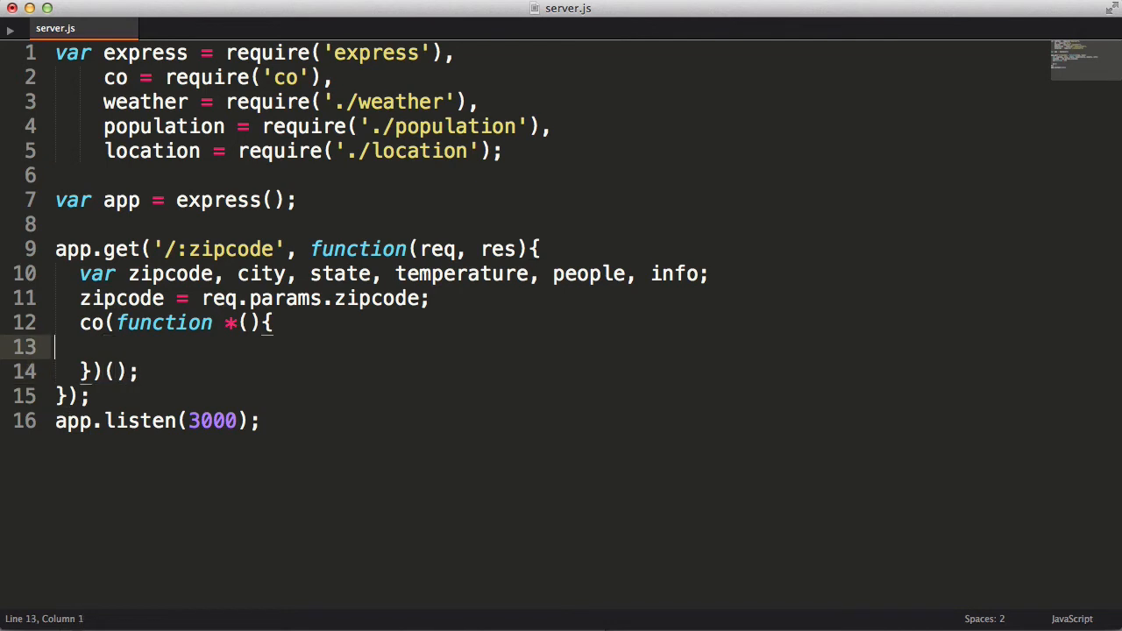
- Inside try{, yield { foundLocation: findLocationByZipcode(zipcode), foundPopulation: findPopulationByZipCode(zipcode) } into results
{"action": "type", "text": "try{"}
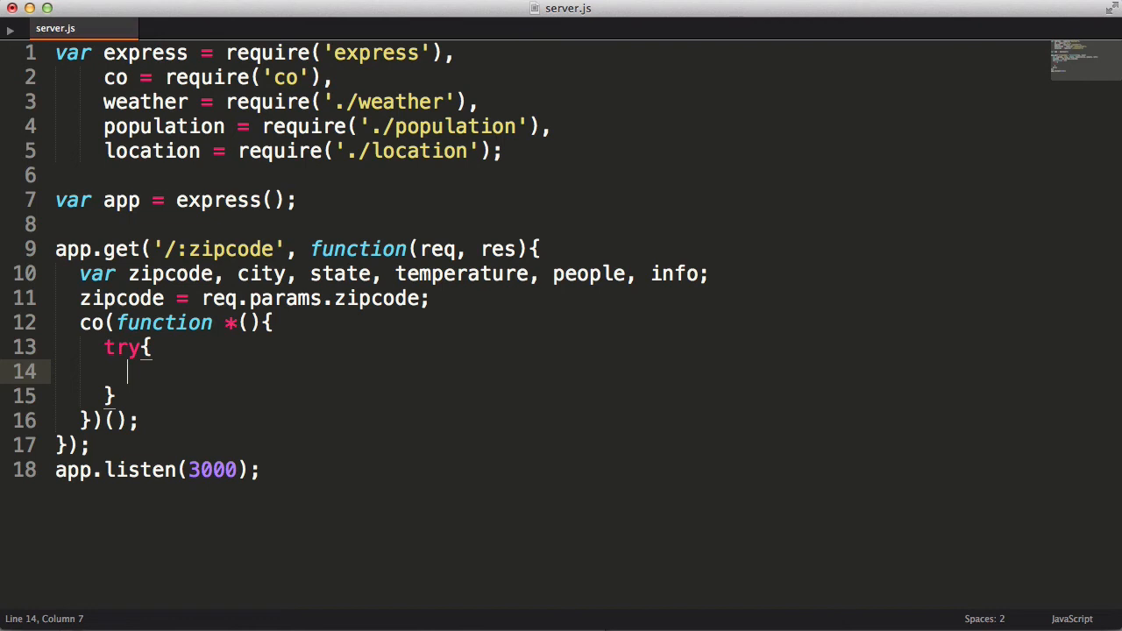
{"action": "type", "text": "var results = yield{"}
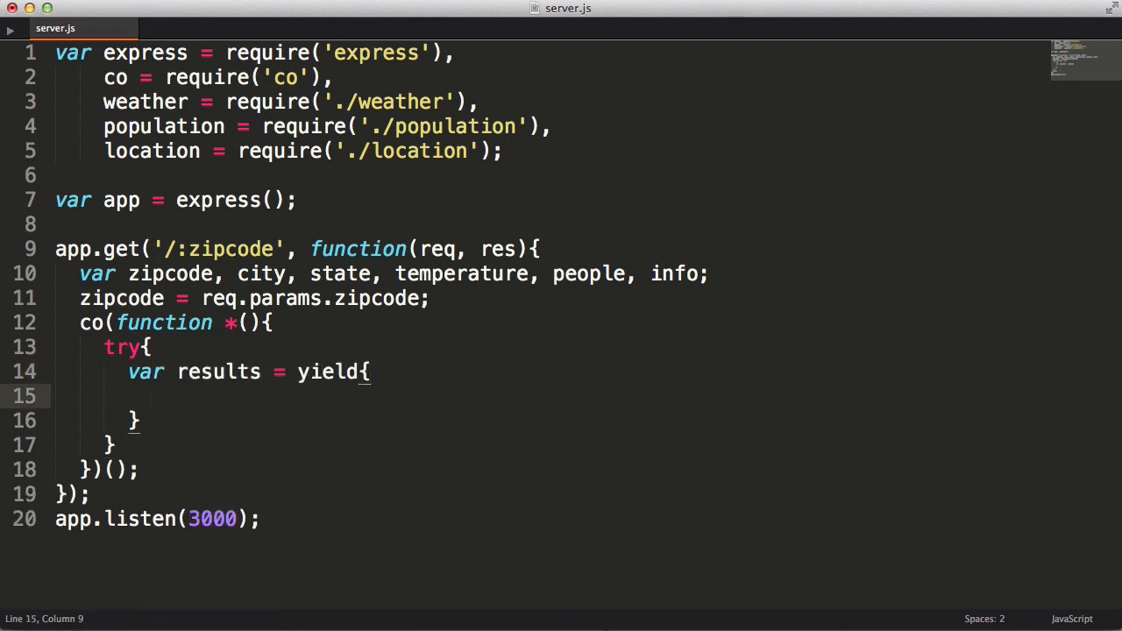
{"action": "type", "text": "foundLocation: location.findLocationByZipcode(zipcode),"}
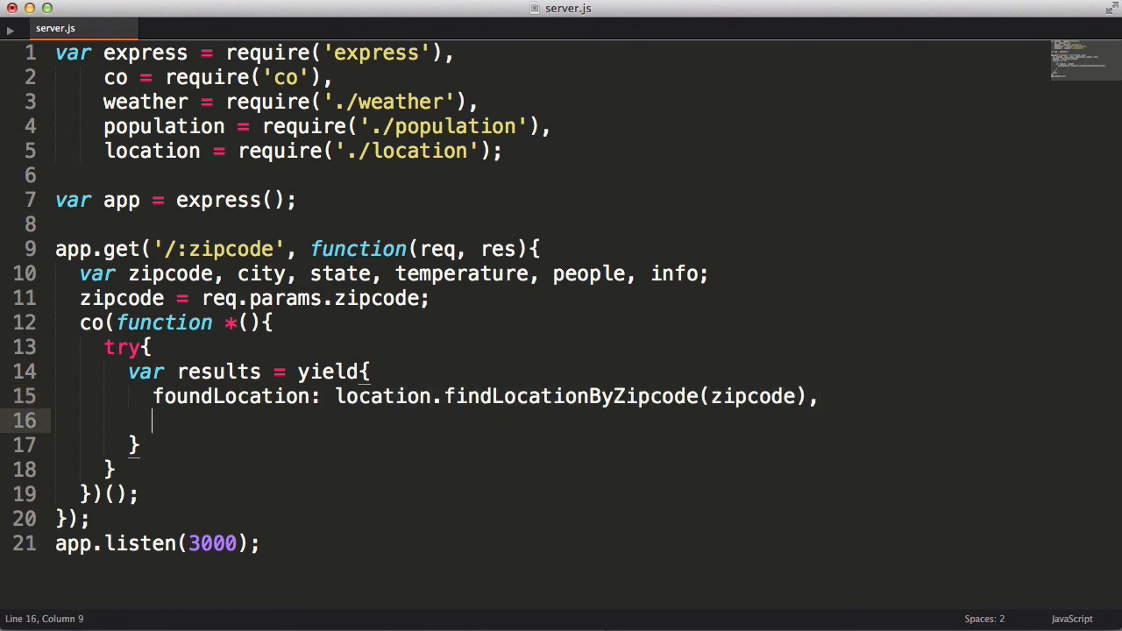
{"action": "type", "text": "foundPopulation: population.findPopulationByZipCode(zipcode"}
{"action": "left_click", "coordinate": [548, 446]}
{"action": "type", "text": ";"}
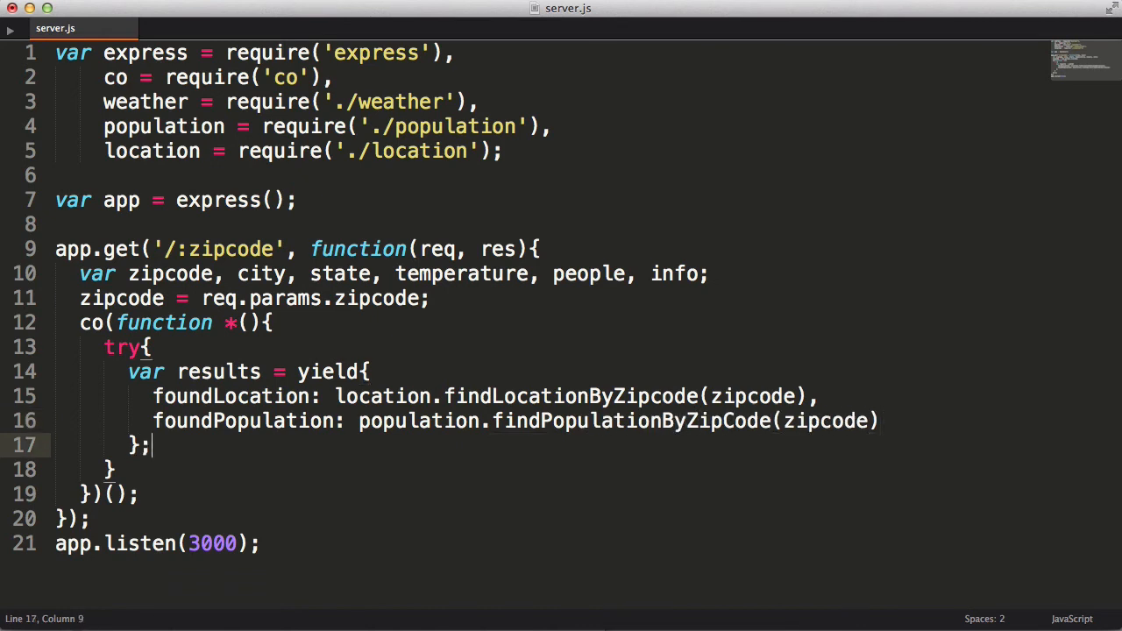
{"action": "key", "text": "enter"}
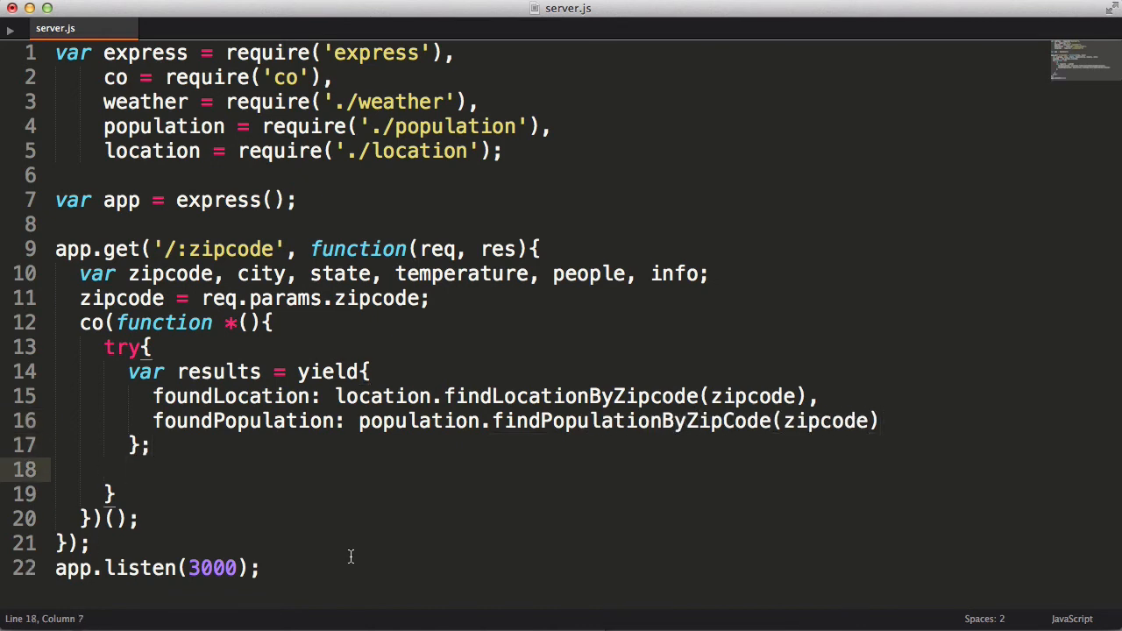
- If results has foundLocation and foundPopulation, yield weather.getTemperatureByLatLong(results...), else send 500 'Ouch, we had a problem!'
{"action": "type", "text": "if(results && results.foundLocation &&"}
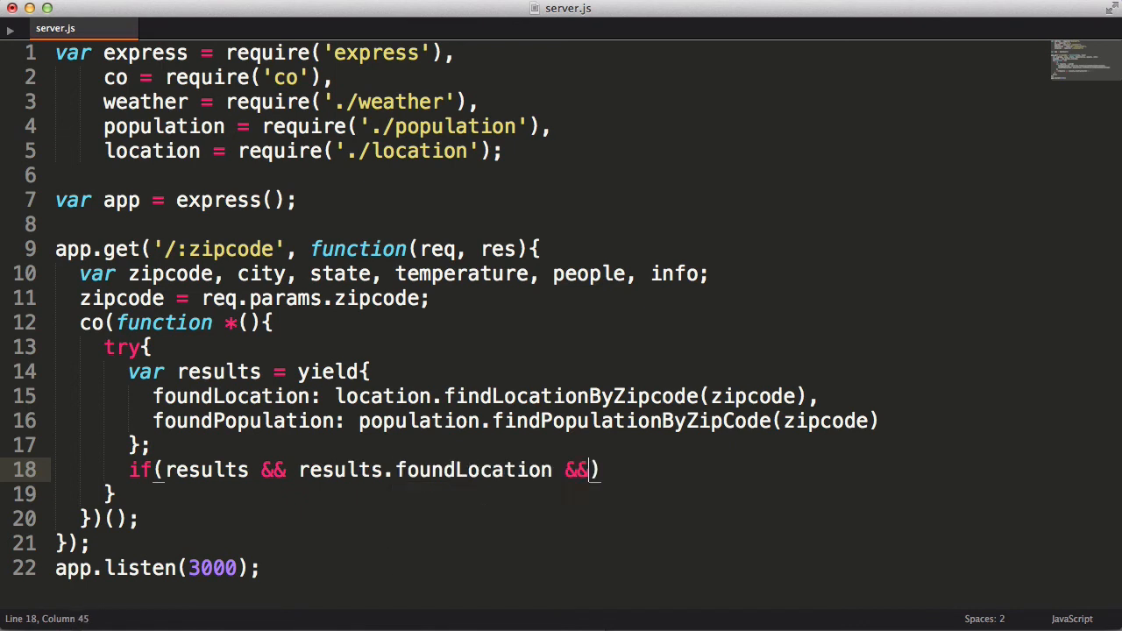
{"action": "type", "text": "results.foundPopulation){"}
{"action": "type", "text": "ret.status(500"}
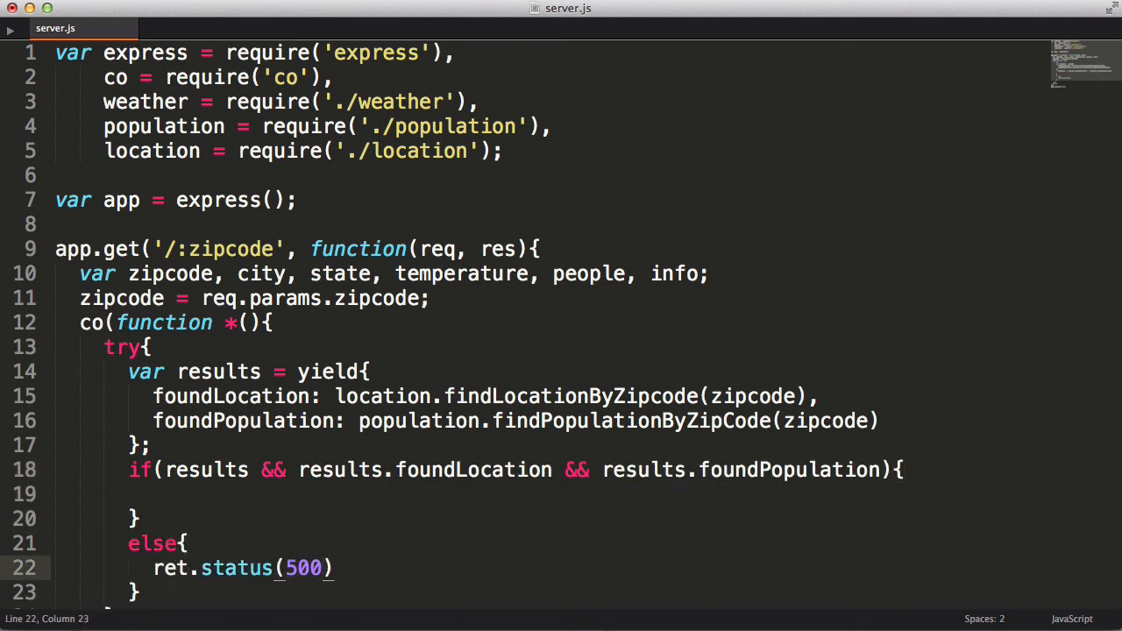
{"action": "type", "text": ".send('Ouch, we had a problem!');"}
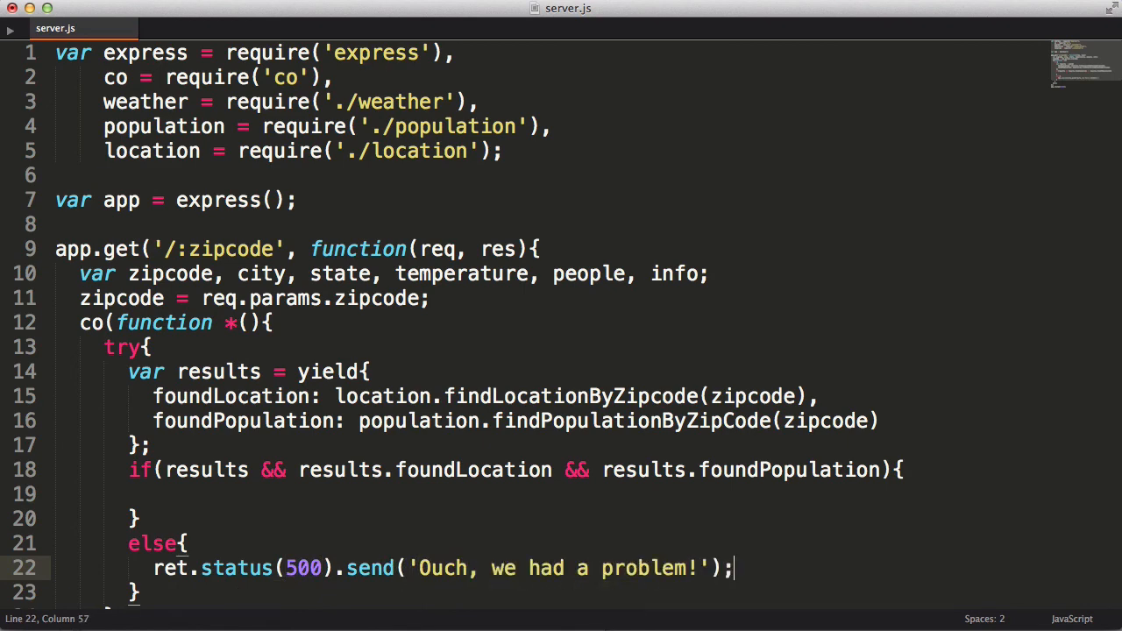
{"action": "type", "text": "var foundTemperature = yield weather.getTemperature"}
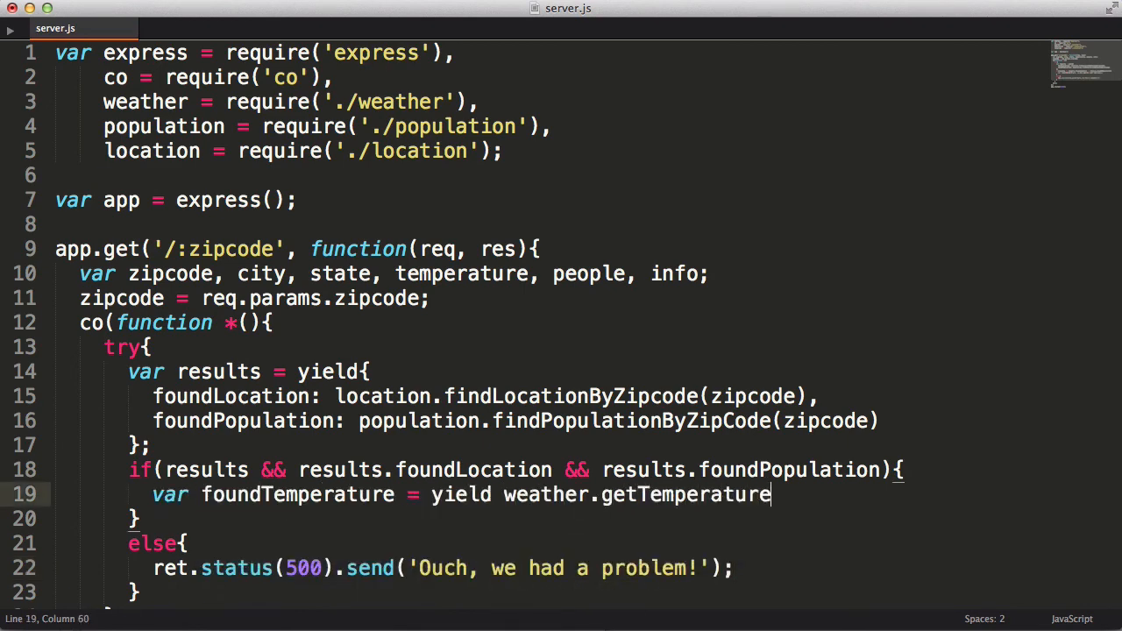
{"action": "type", "text": "ByLatLong(results.)"}
{"action": "type", "text": "people = results.foundPopulation;"}
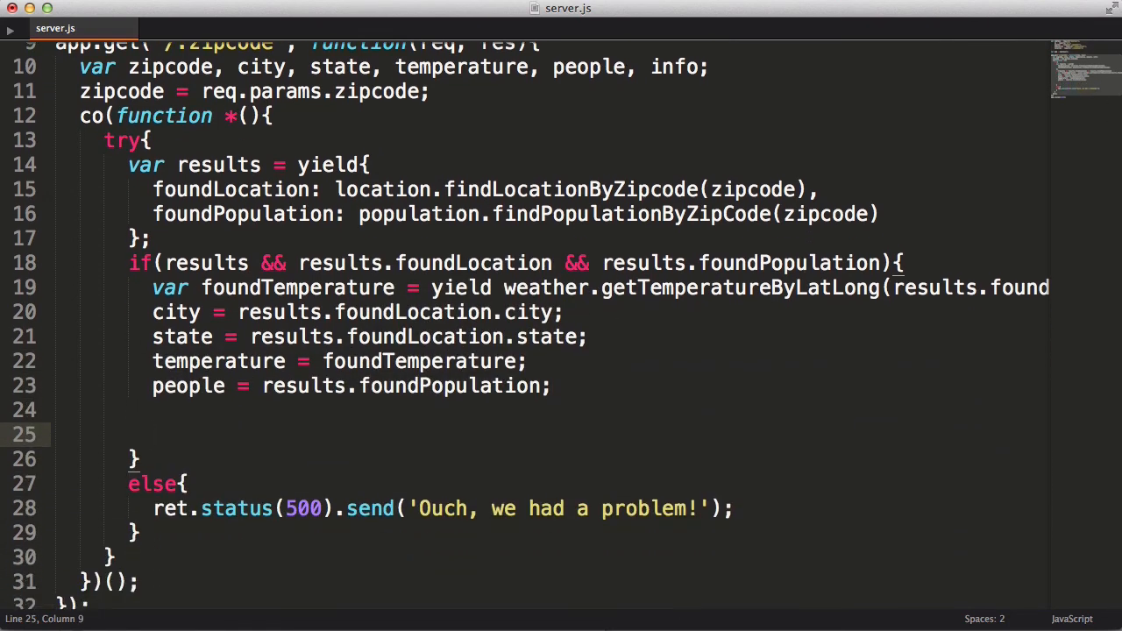
- Build the info string with Location (city) and Temperature values
{"action": "type", "text": "info = 'L"}
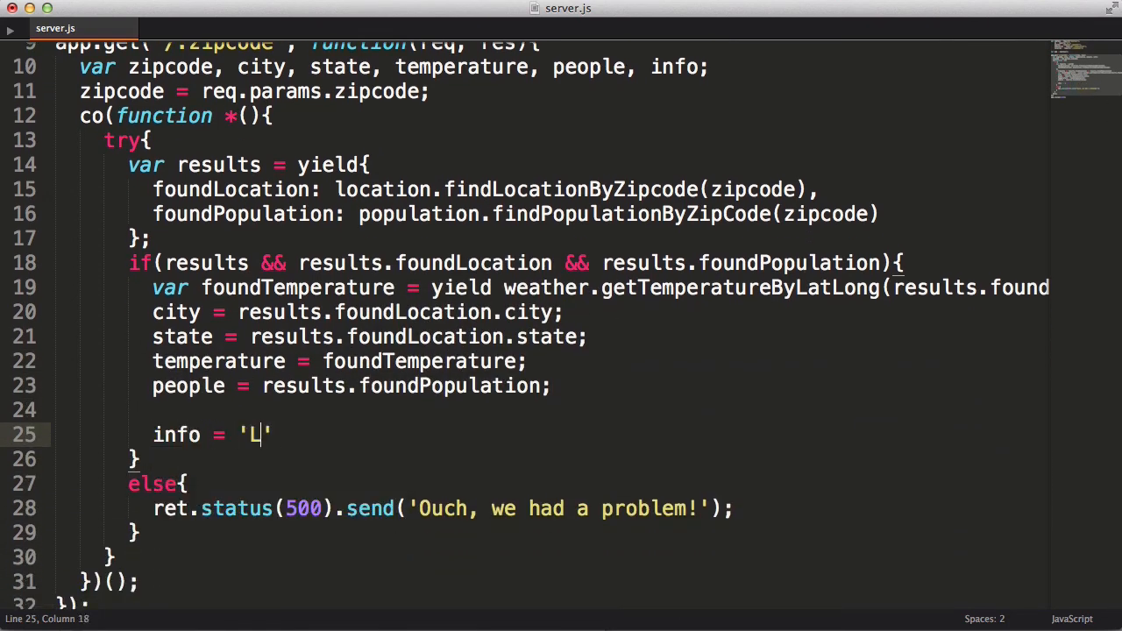
{"action": "type", "text": "ocation: ' + city + ', ' + state;"}
{"action": "type", "text": "info +="}
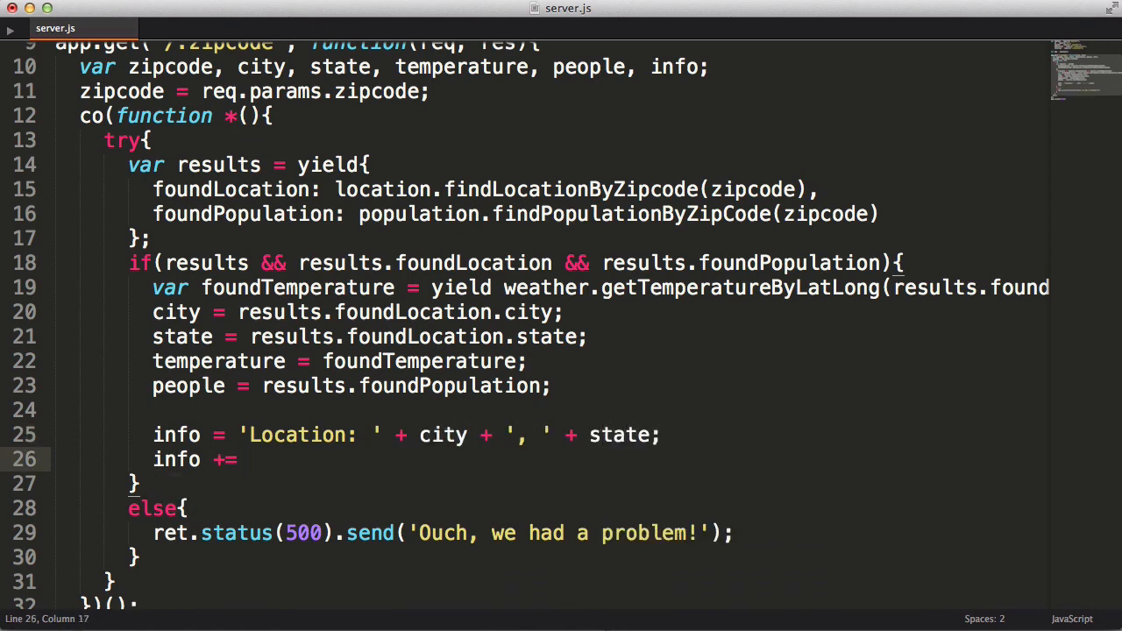
{"action": "type", "text": "', Temperature: ' + temperature;"}
{"action": "type", "text": "res.send(info);"}
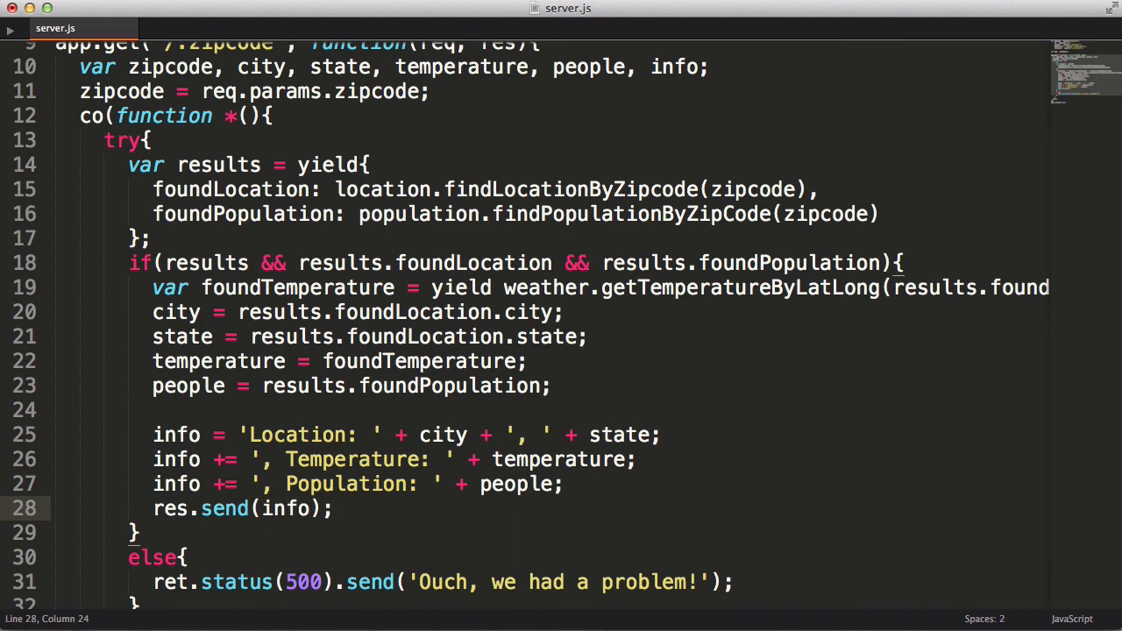
- Begin the catch(err) block and start the node --harmony server command in the terminal
{"action": "scroll", "scroll_direction": "down", "scroll_amount": 3}
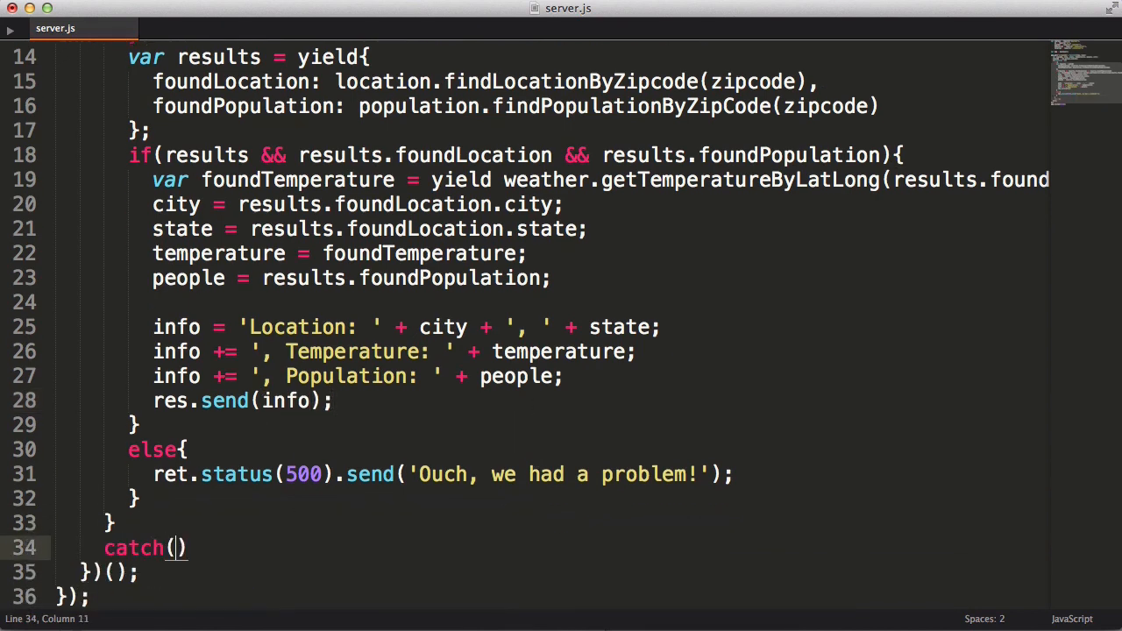
{"action": "type", "text": "err){"}
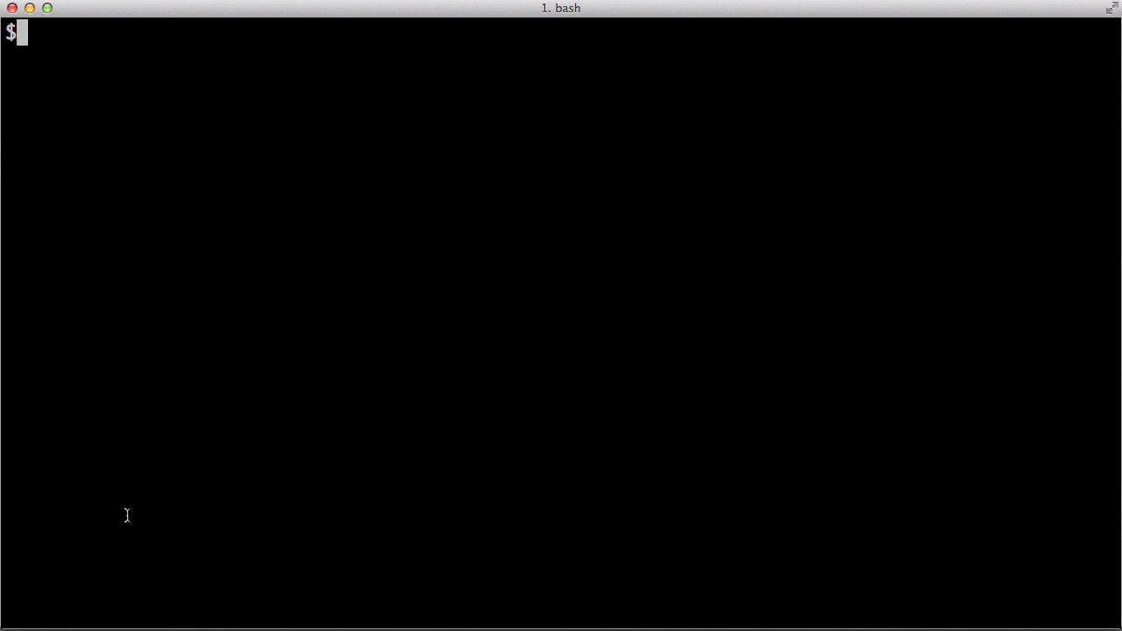
{"action": "type", "text": "node --ha"}
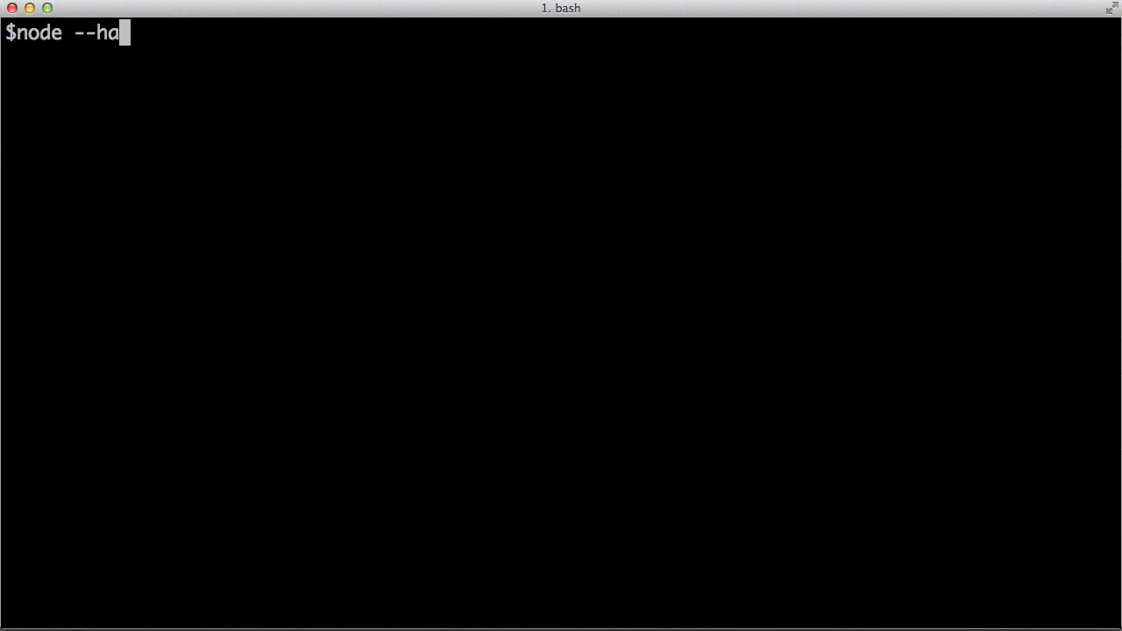